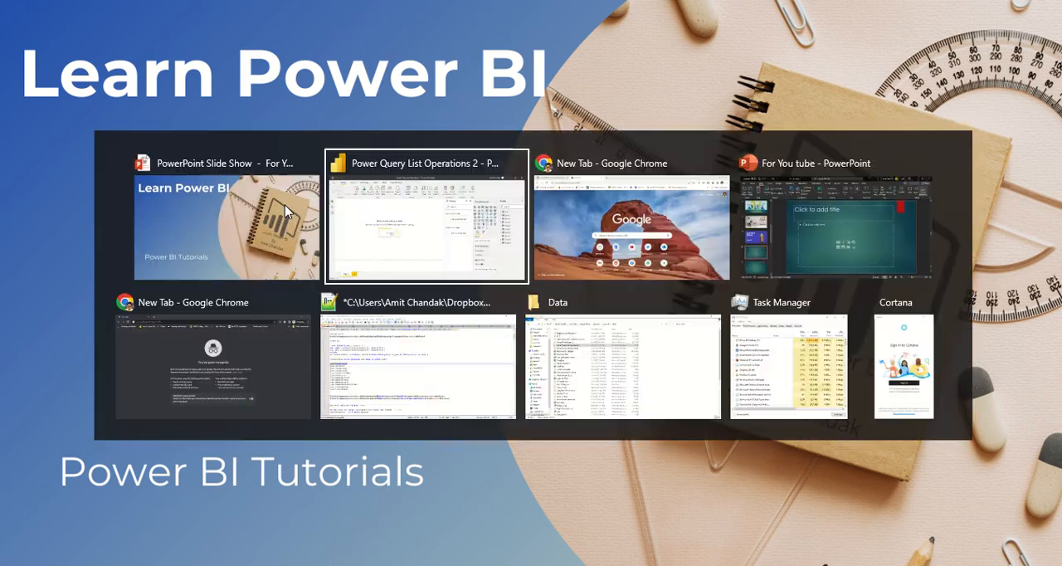
Bring the Power BI report forward and launch Power Query Editor via Transform data
click(425, 216)
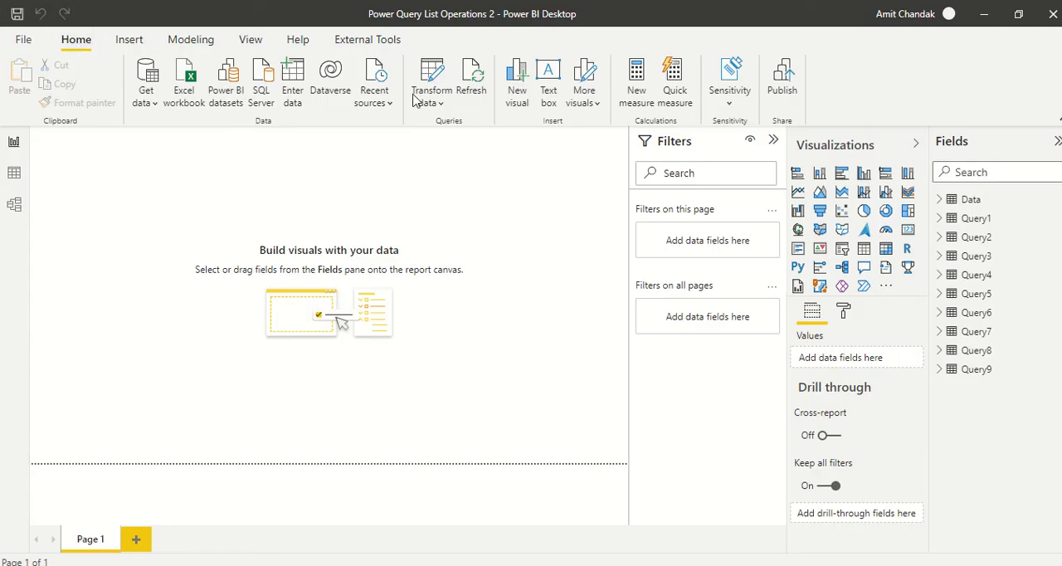
click(431, 103)
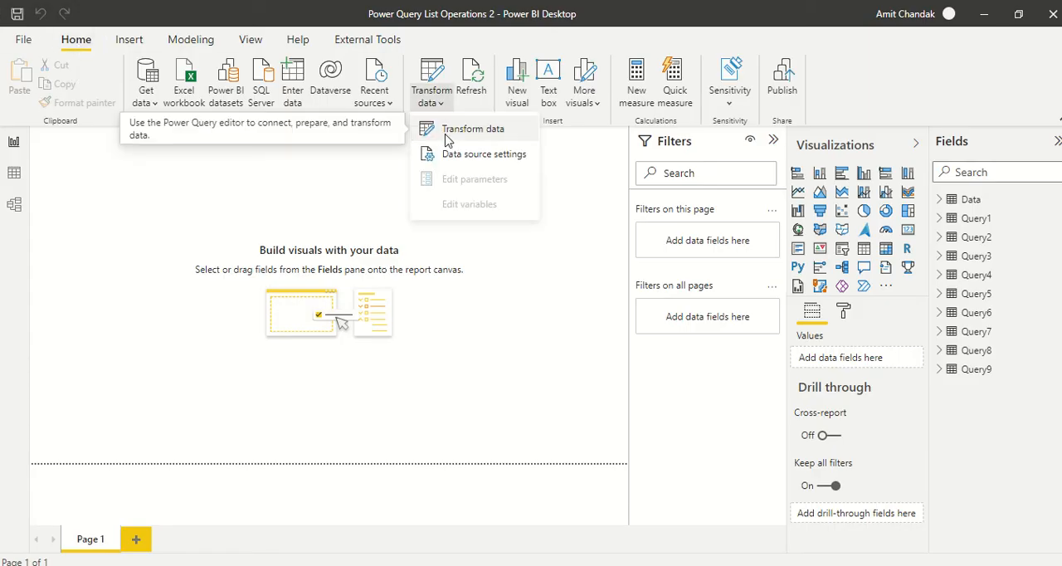
click(473, 129)
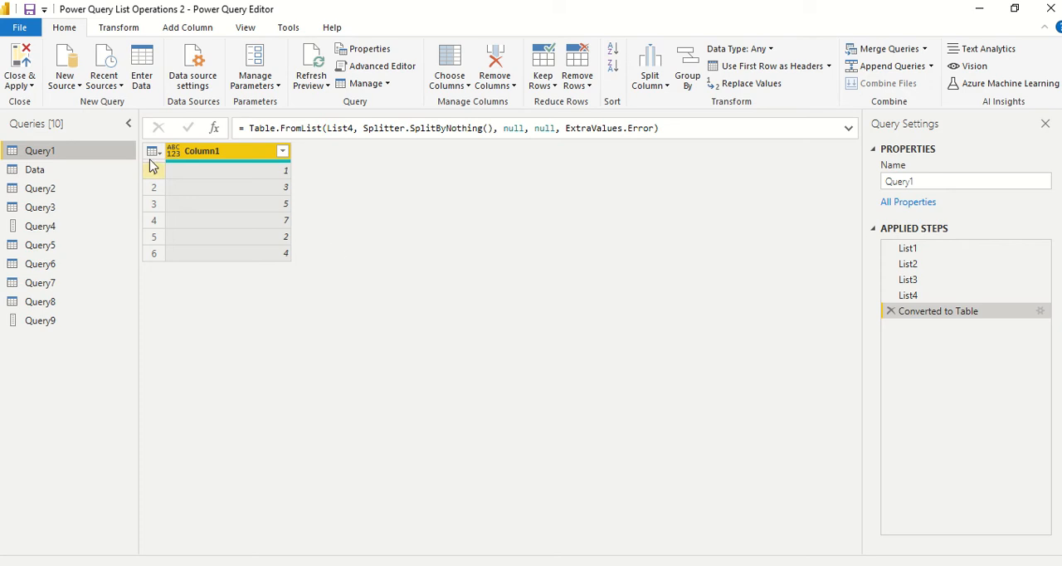
Add a blank query Query10 and bring up its code in the Advanced Editor
click(63, 66)
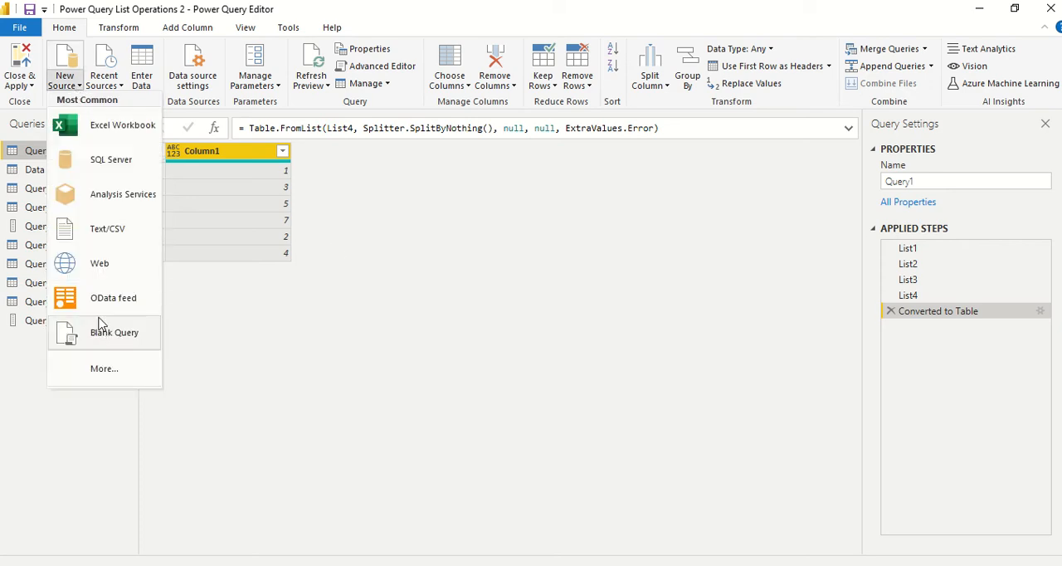
click(113, 332)
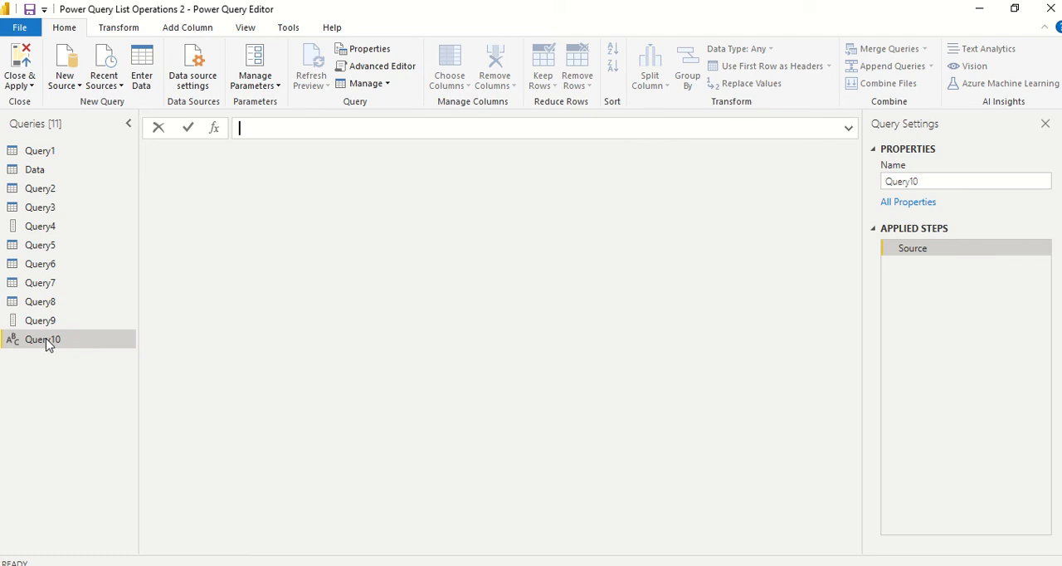
right_click(43, 339)
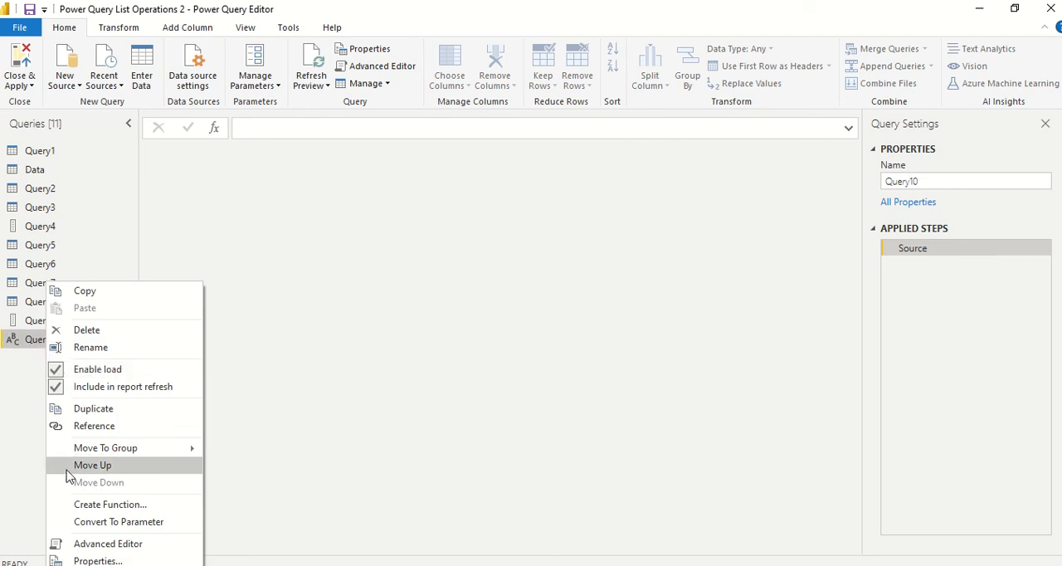
click(108, 545)
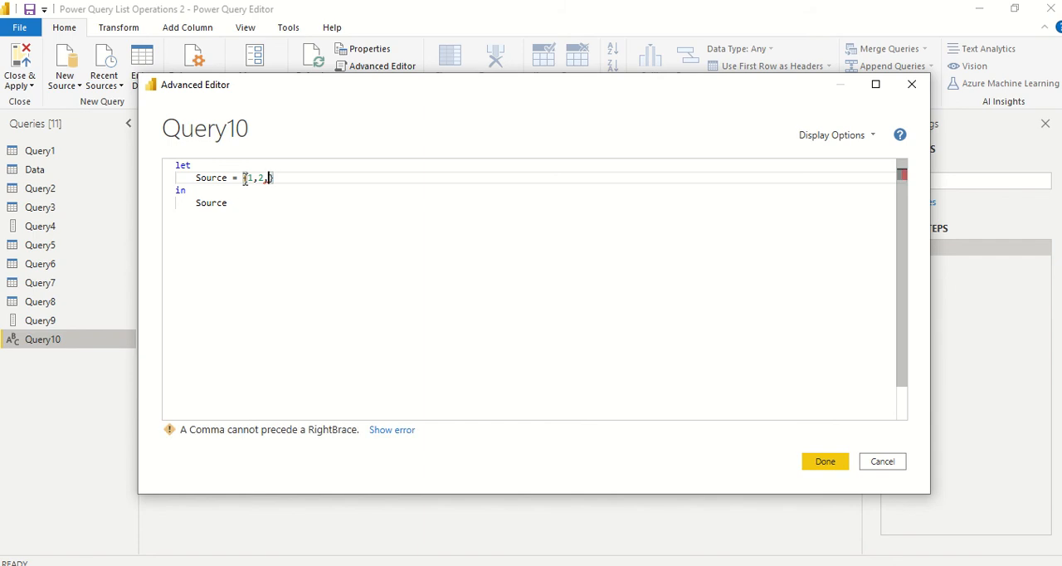
Set Source = List.Difference({1,2,3,4,5}, {4,5}) and apply it, returning 1, 2, 3
text(3,4,5)
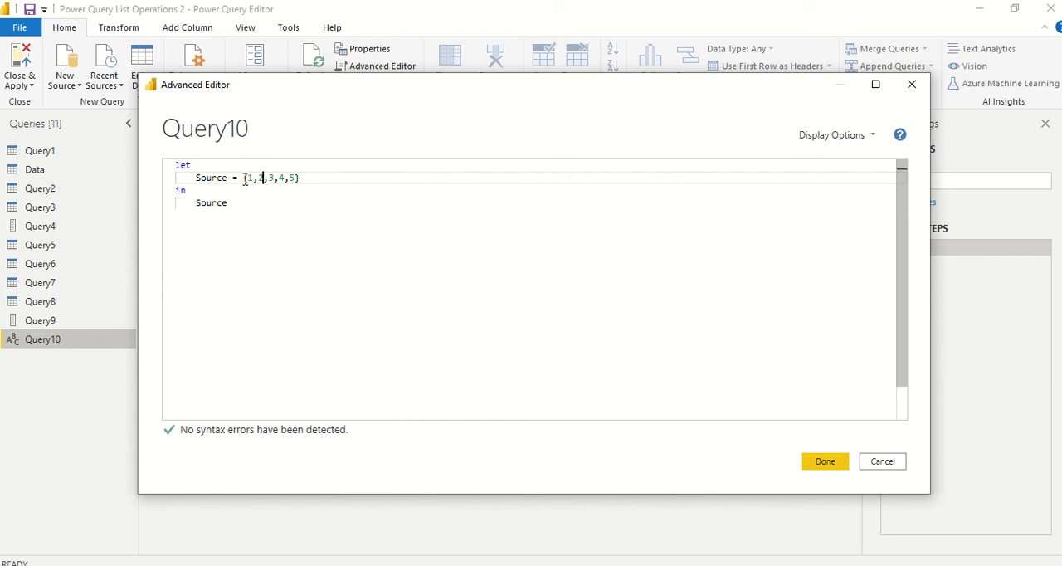
text(List)
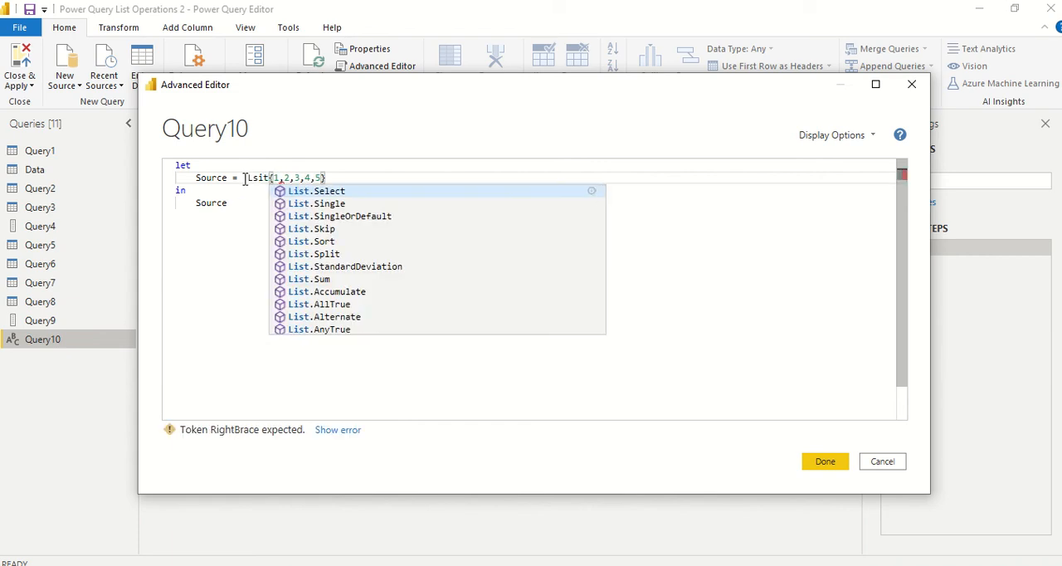
text(List.Difference()
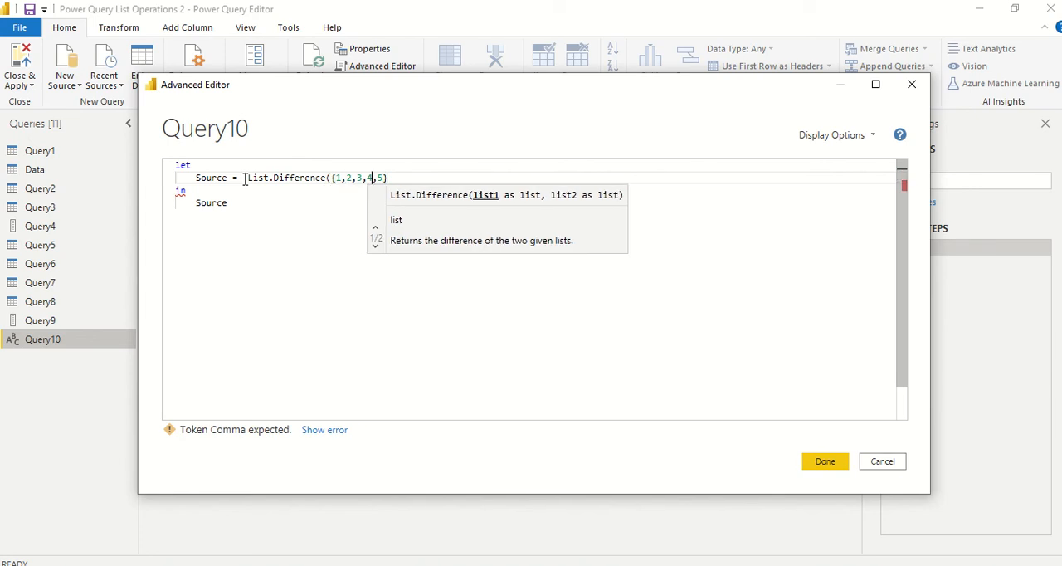
text(5})
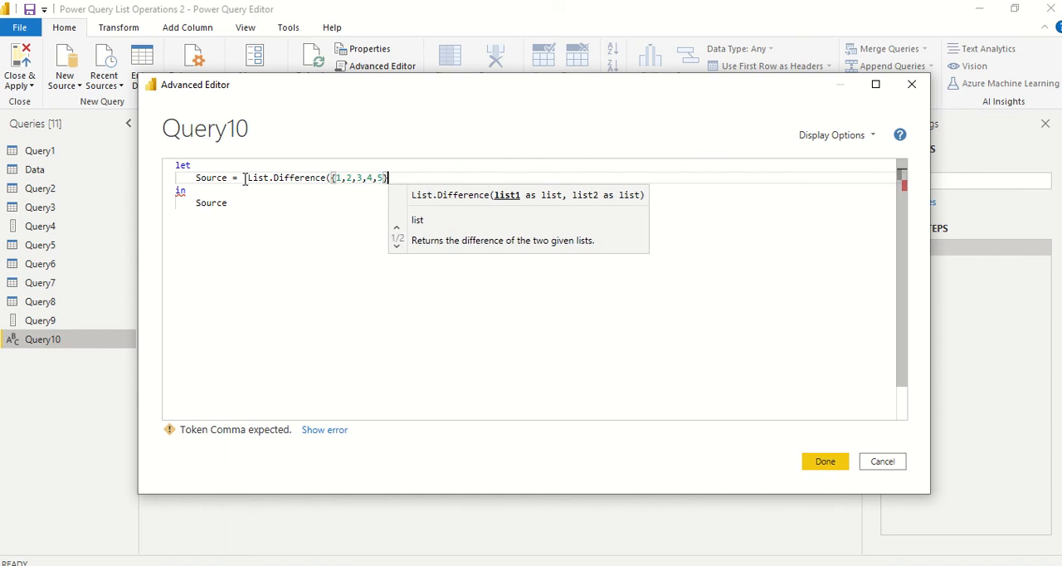
text(, {4})
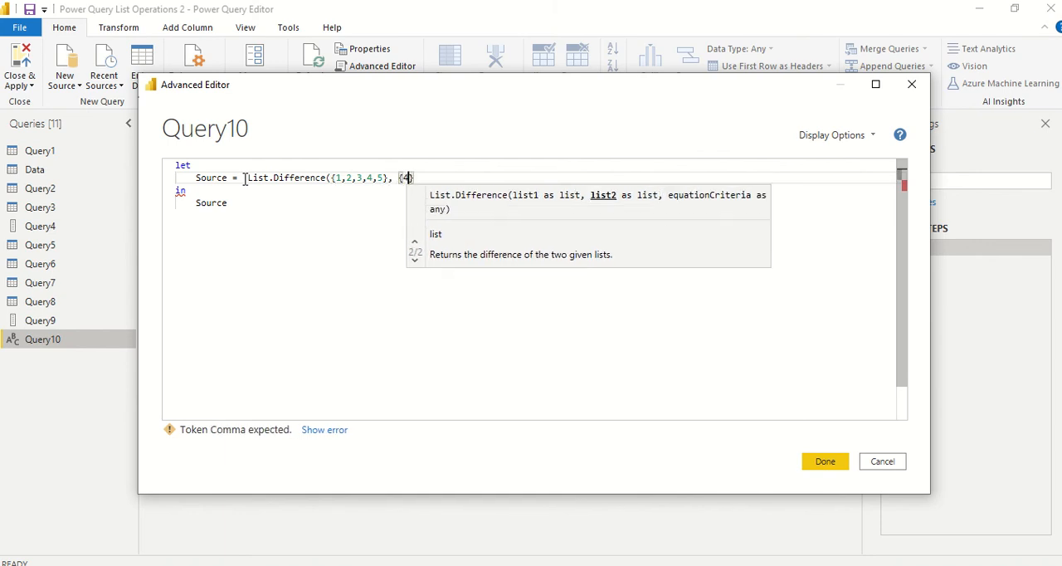
text(,5)
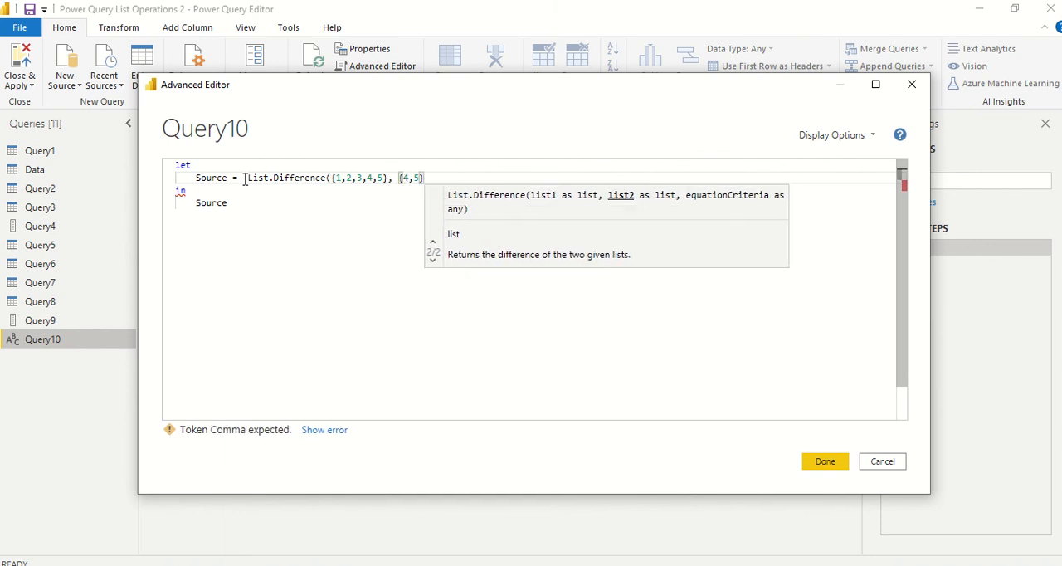
text())
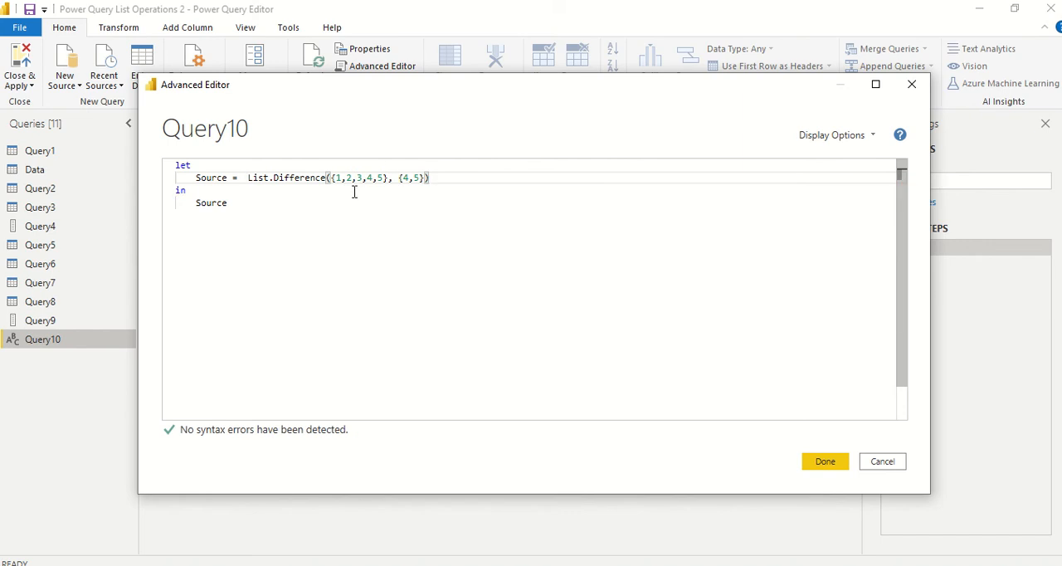
mouse_move(380, 184)
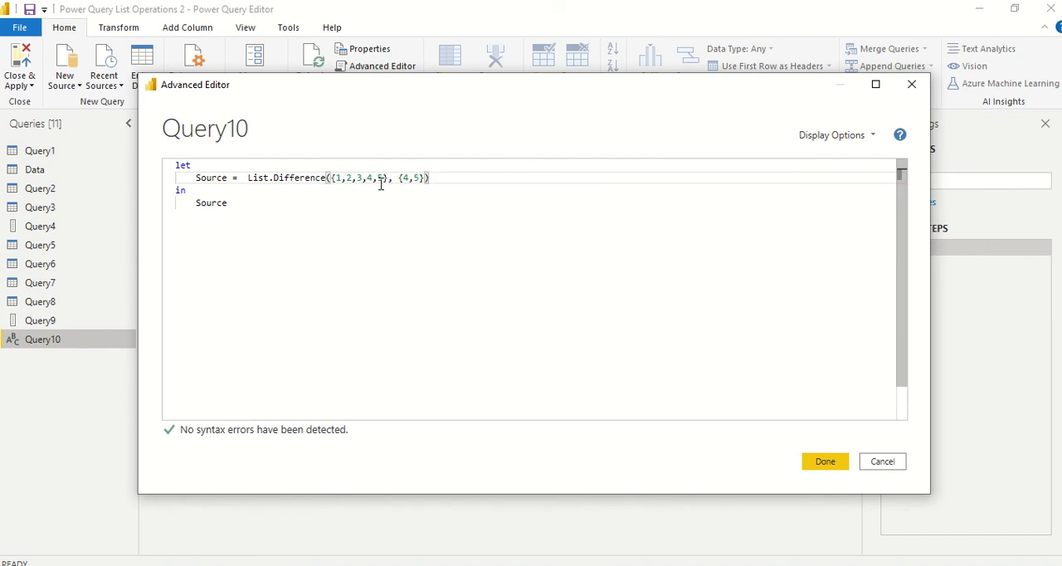
mouse_move(398, 190)
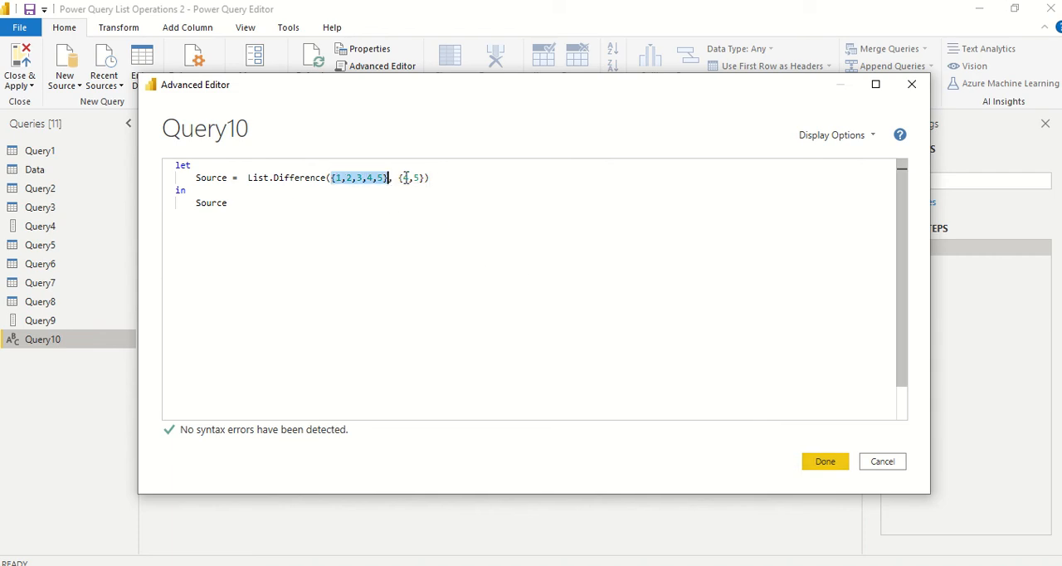
text(4)
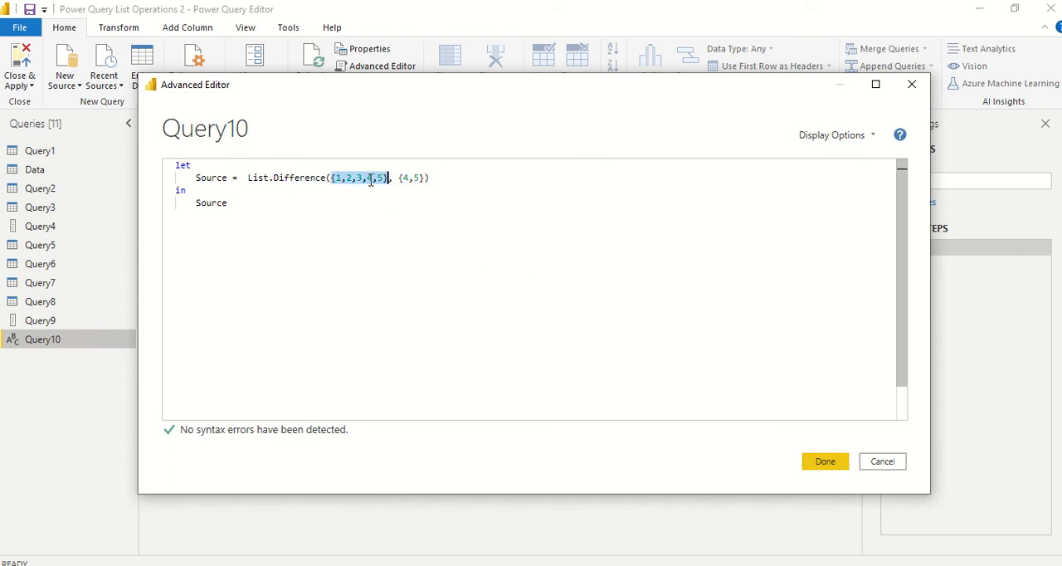
click(823, 461)
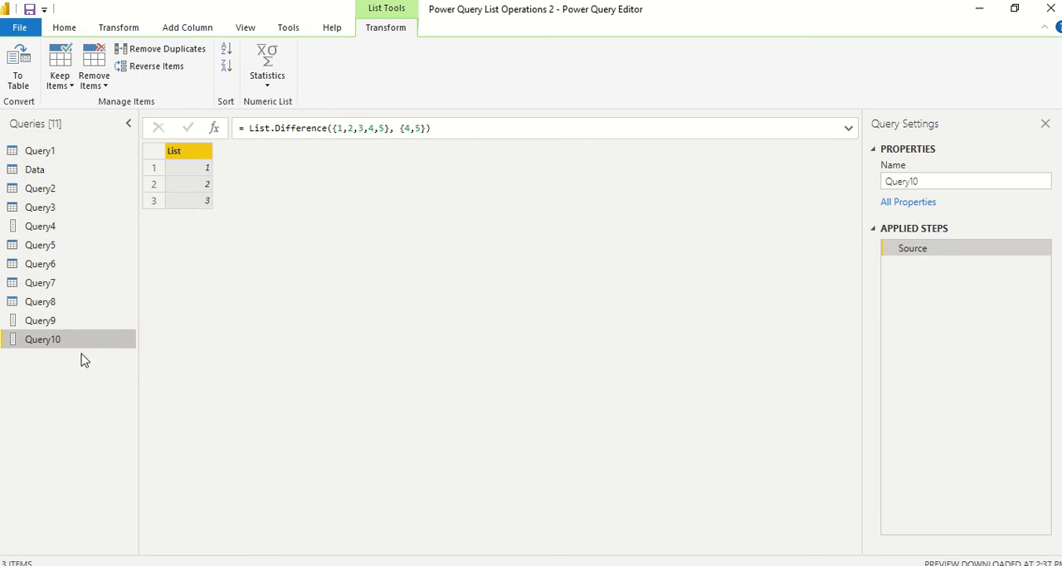
Edit Query10's second list to {4,4,5} and apply the repeated-4 version
right_click(43, 339)
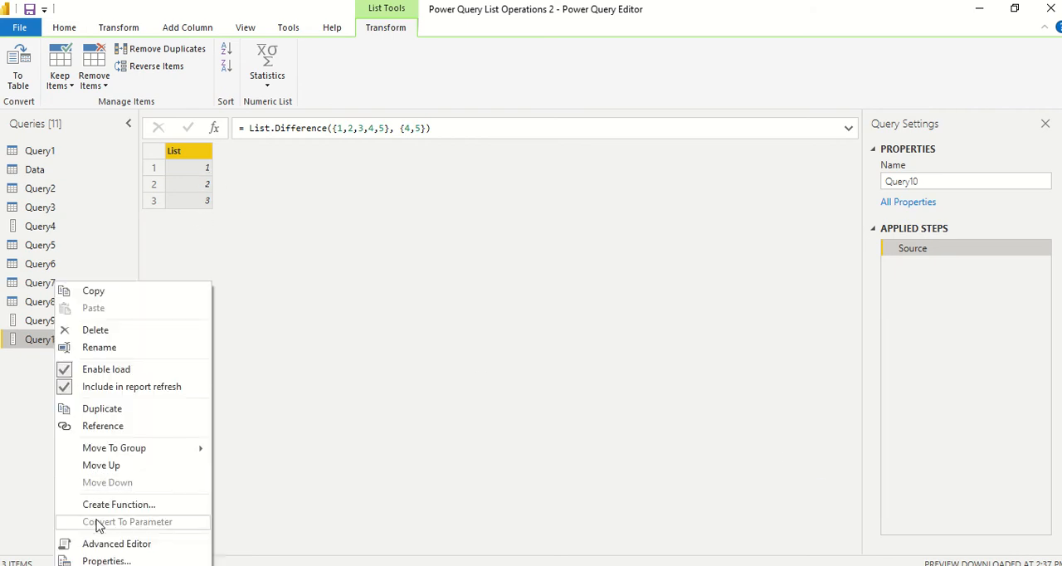
click(116, 543)
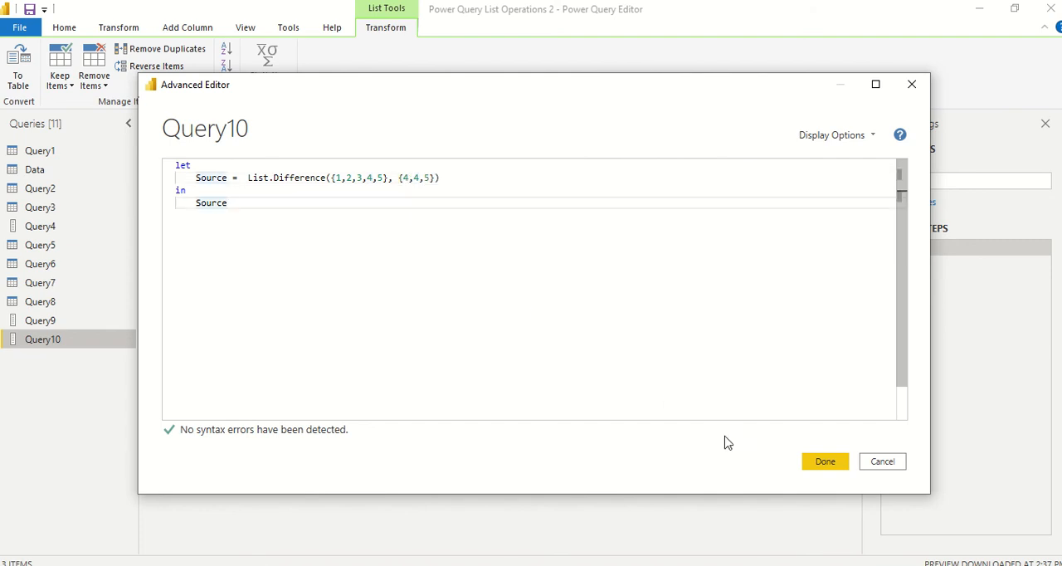
click(824, 462)
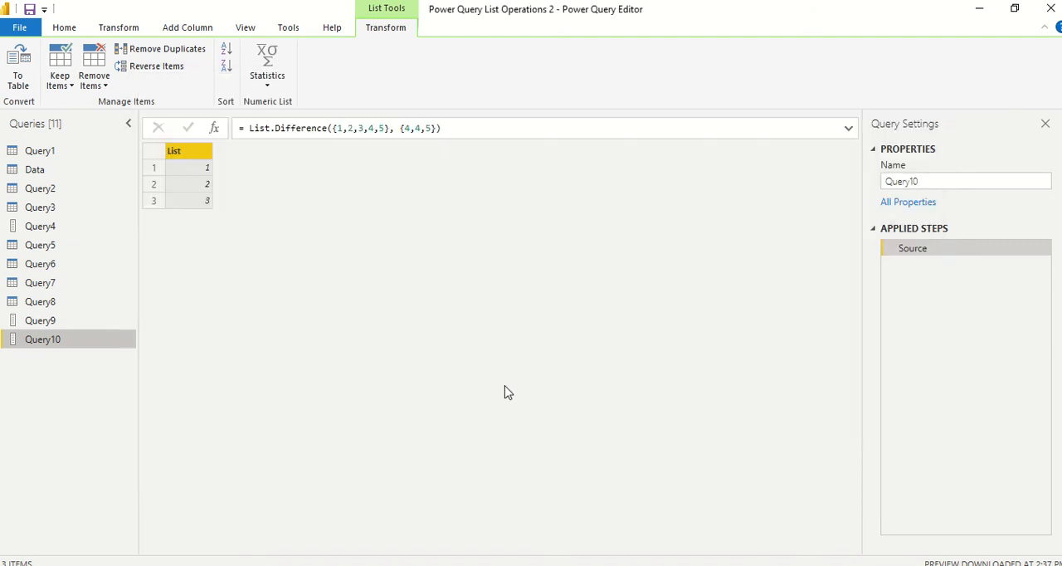
Change the lists to {1,2,3,3,4,5} minus {3,4,5}, applying each edit to get 1, 2, 3
right_click(44, 338)
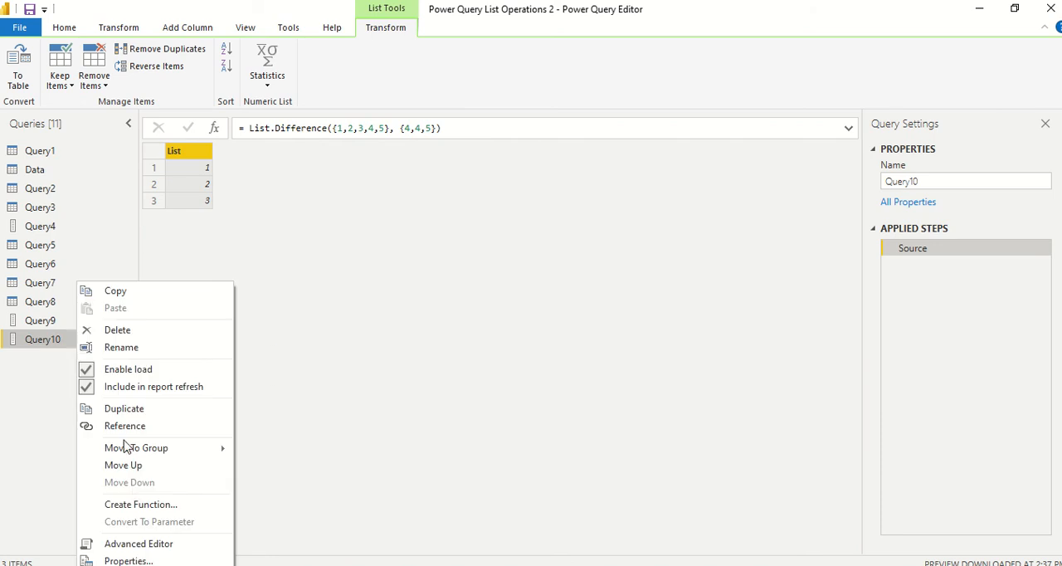
click(139, 545)
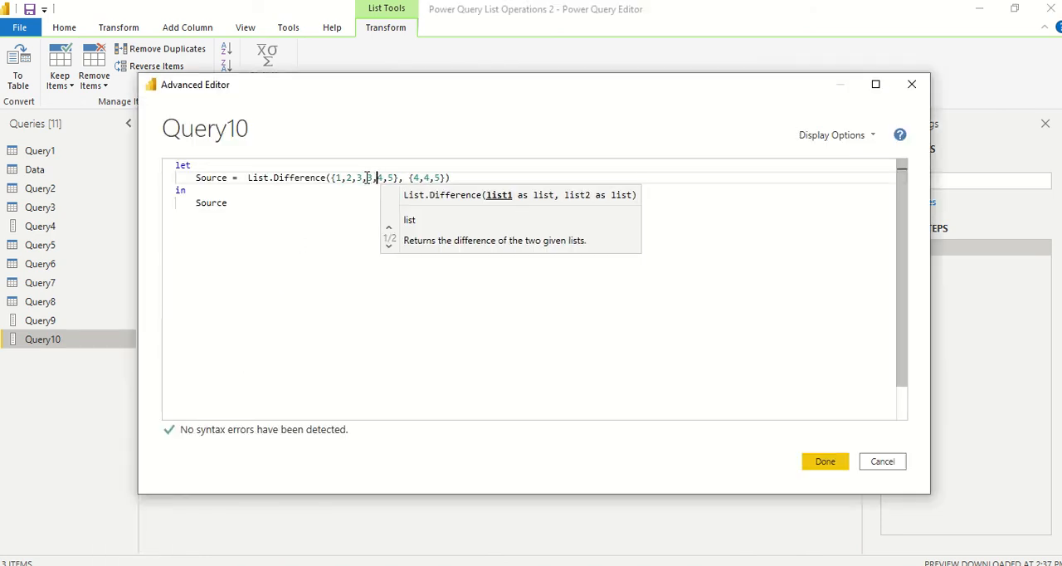
click(823, 462)
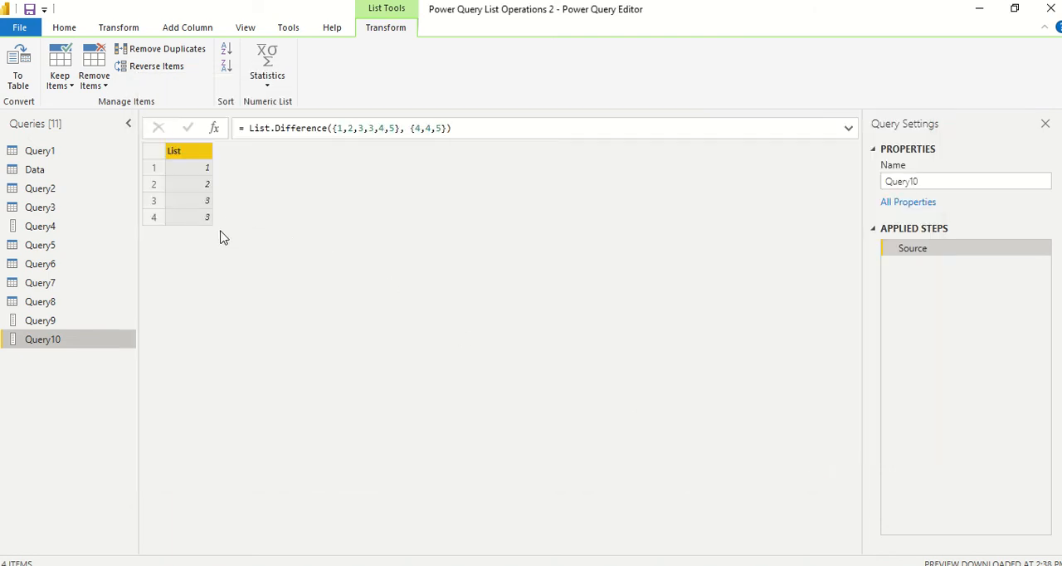
right_click(43, 339)
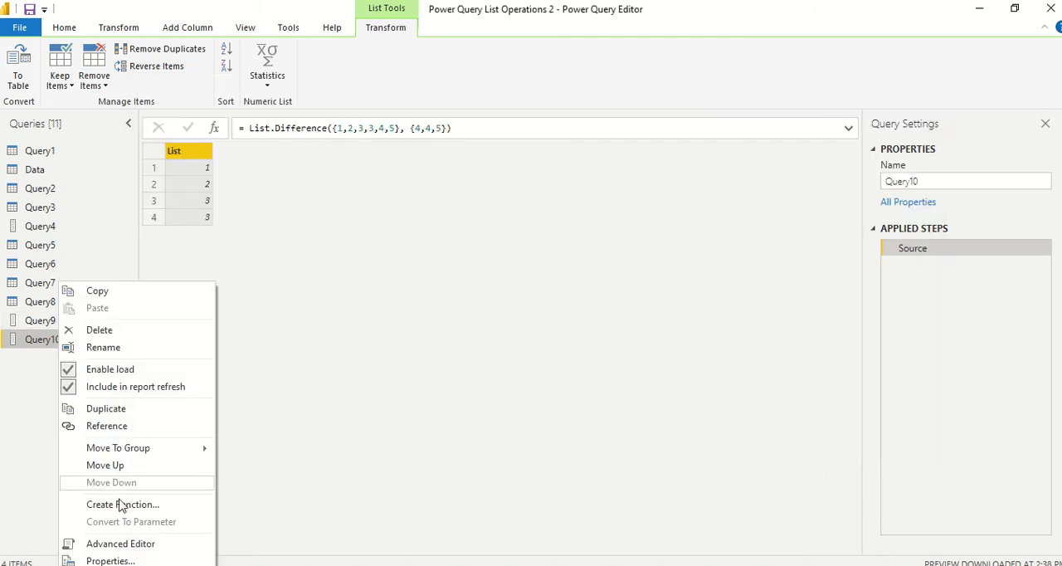
click(119, 544)
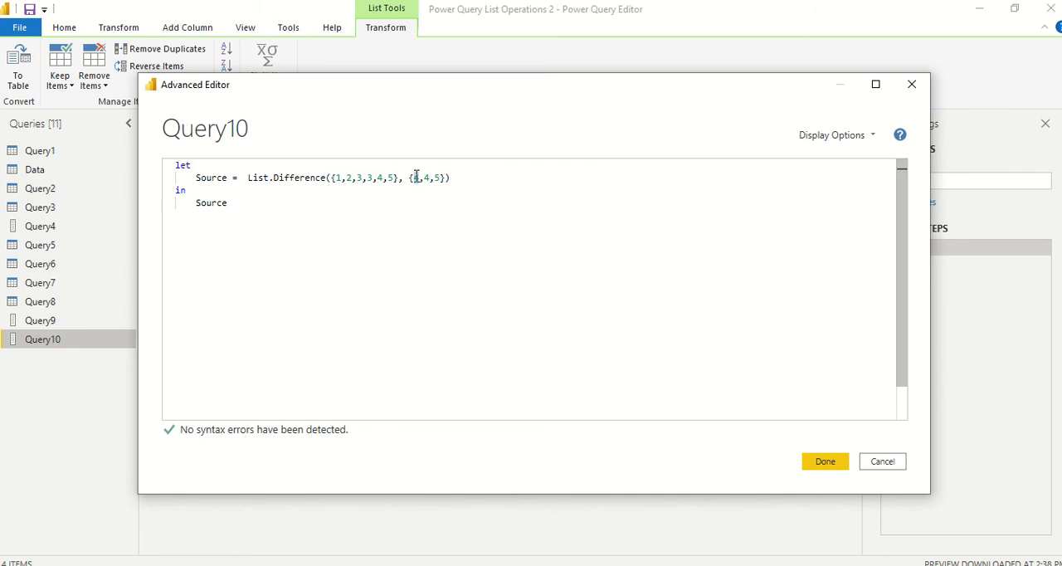
click(825, 461)
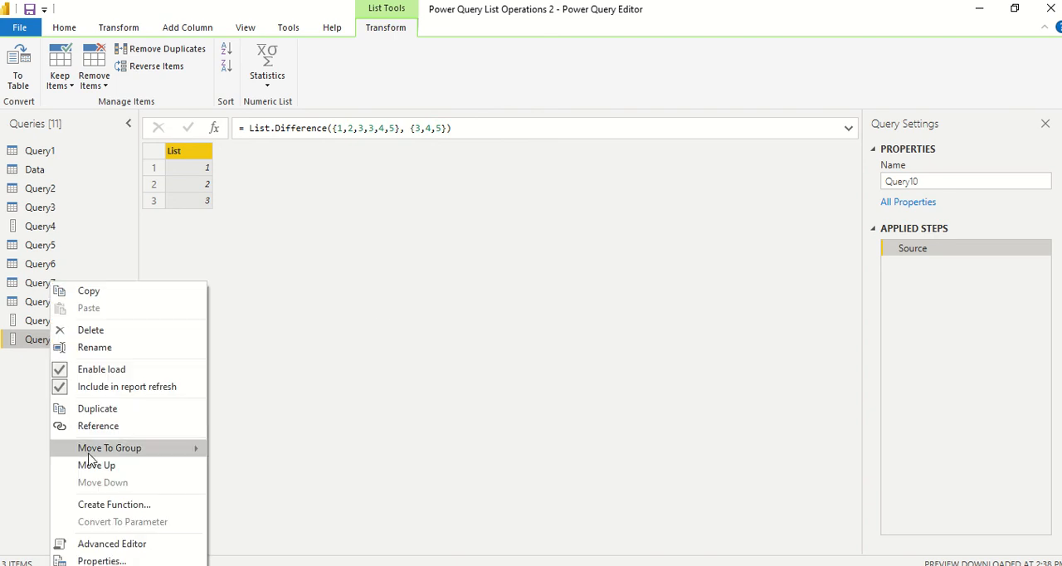
Delete values from Query10's first list and apply the shortened code
click(111, 544)
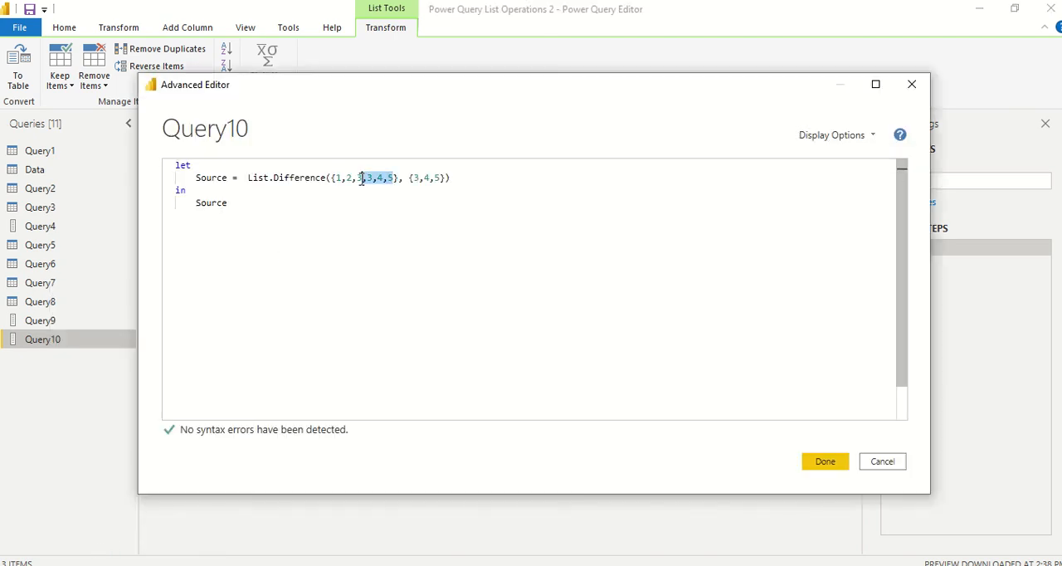
key(Delete)
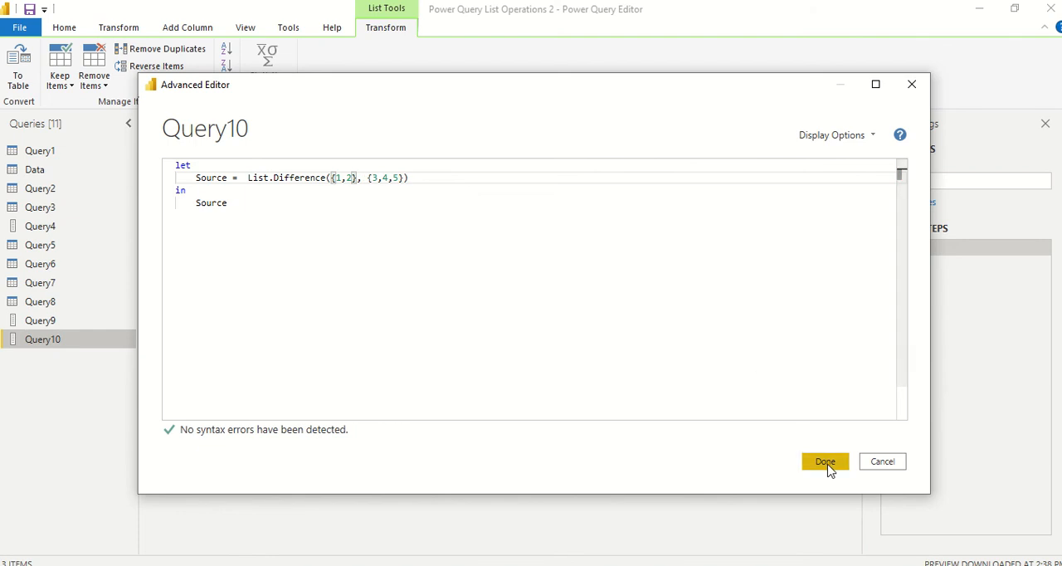
click(823, 461)
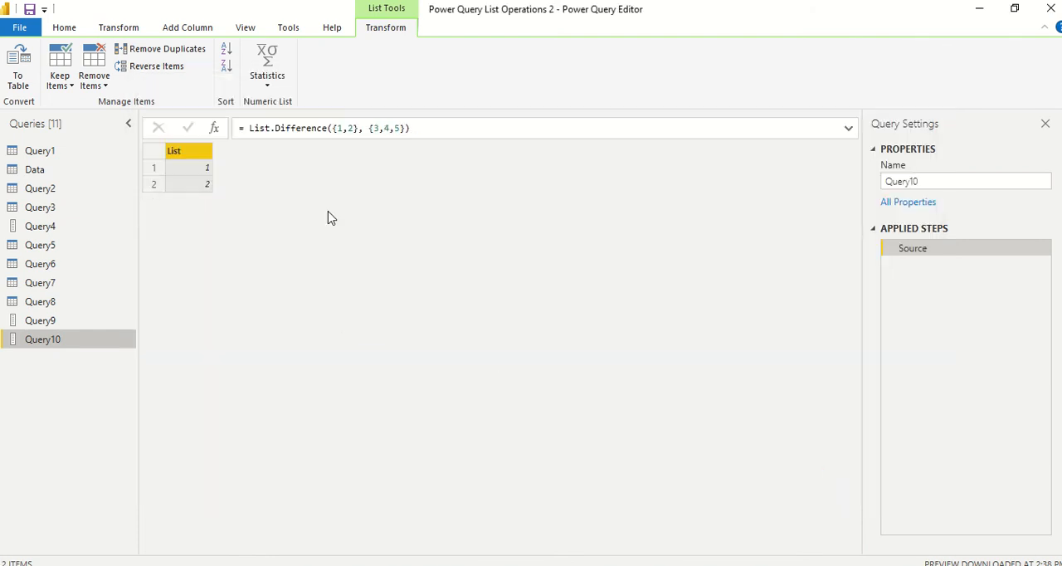
mouse_move(53, 346)
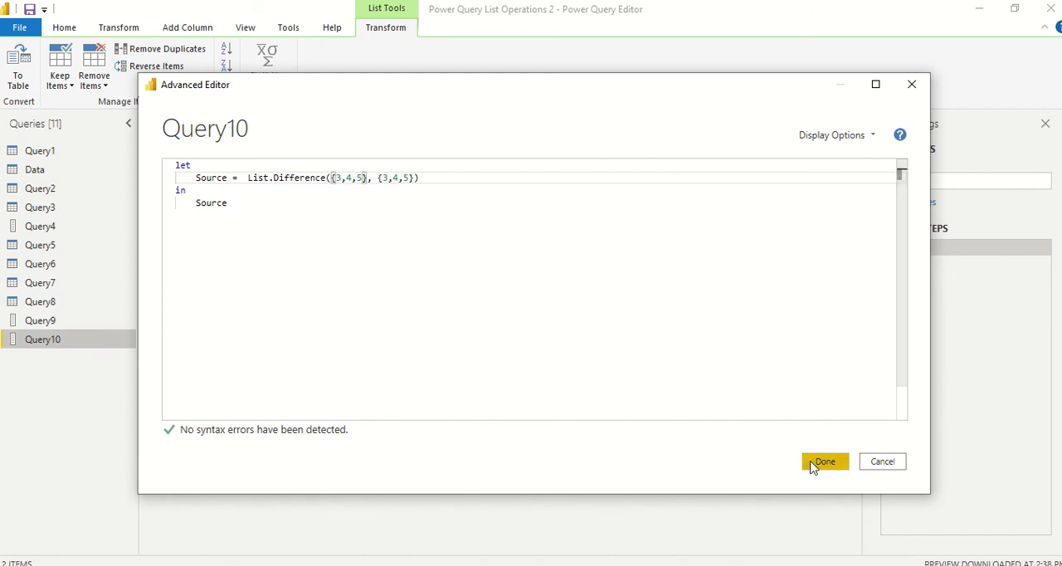
click(823, 461)
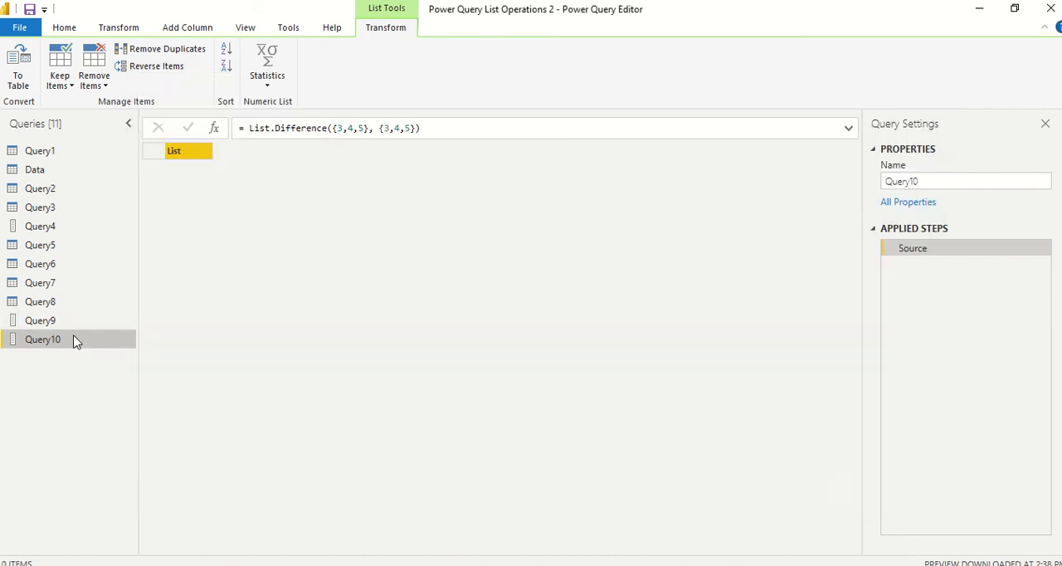
Make the first list {1,2,3,3} against {3,4,5} and apply, returning 1, 2, 3
right_click(44, 339)
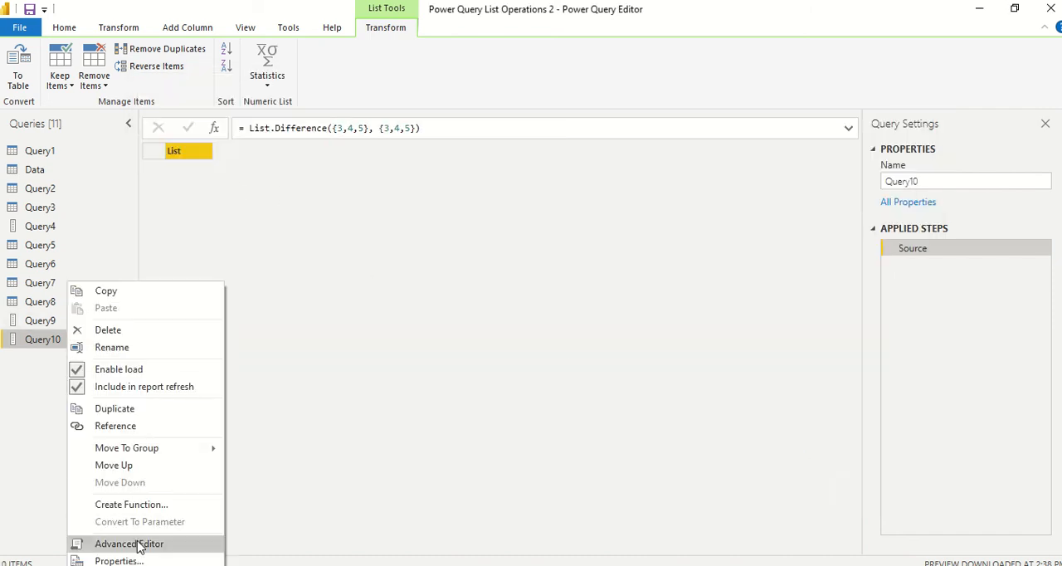
click(130, 544)
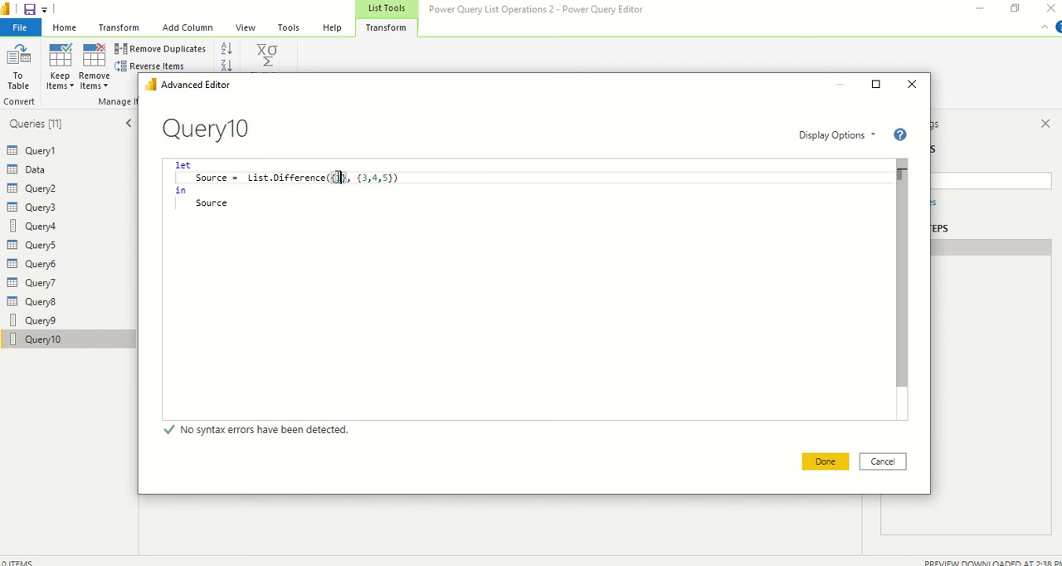
text(2,3,3)
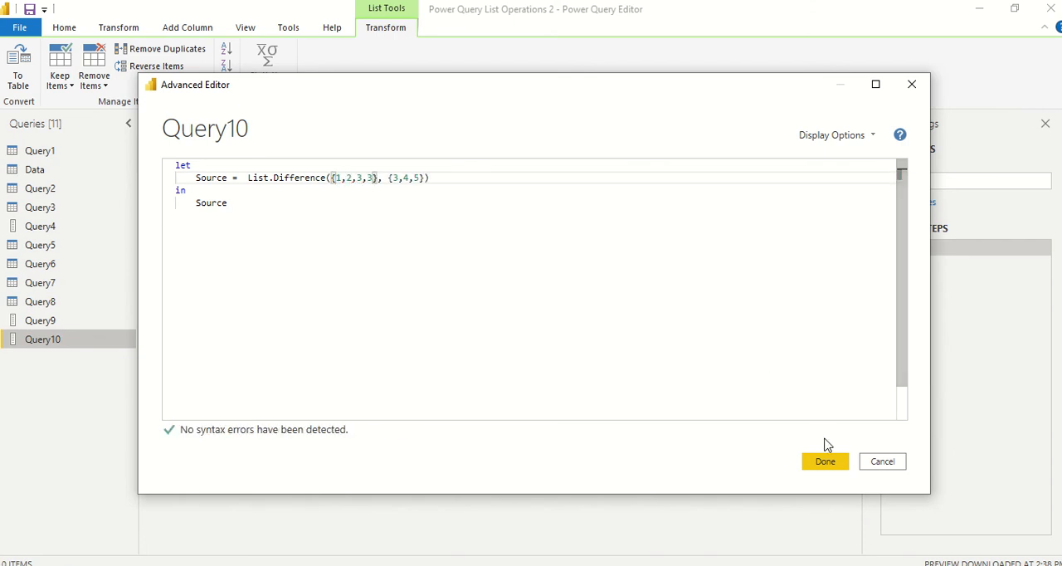
click(823, 462)
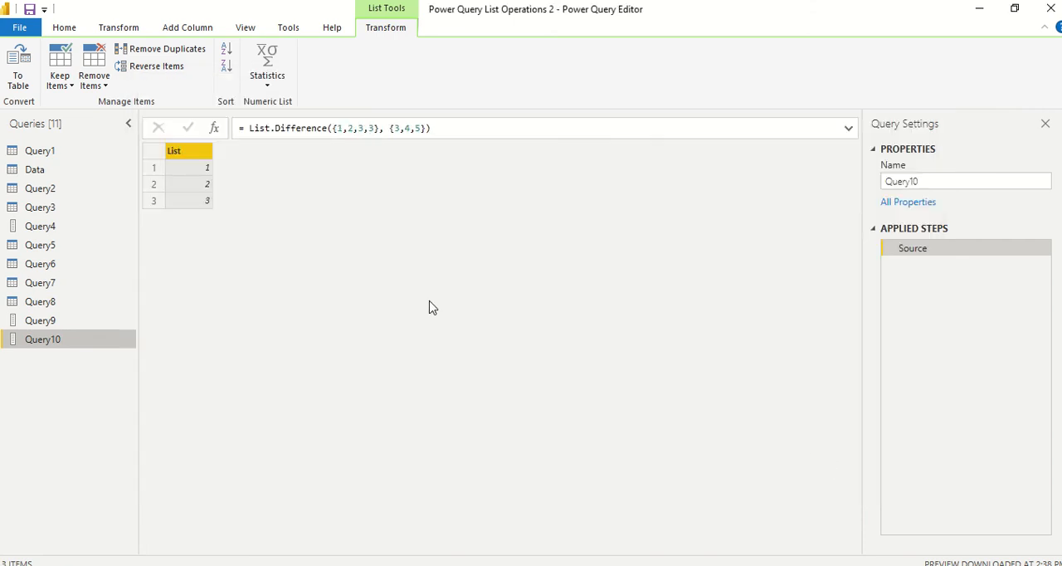
mouse_move(335, 159)
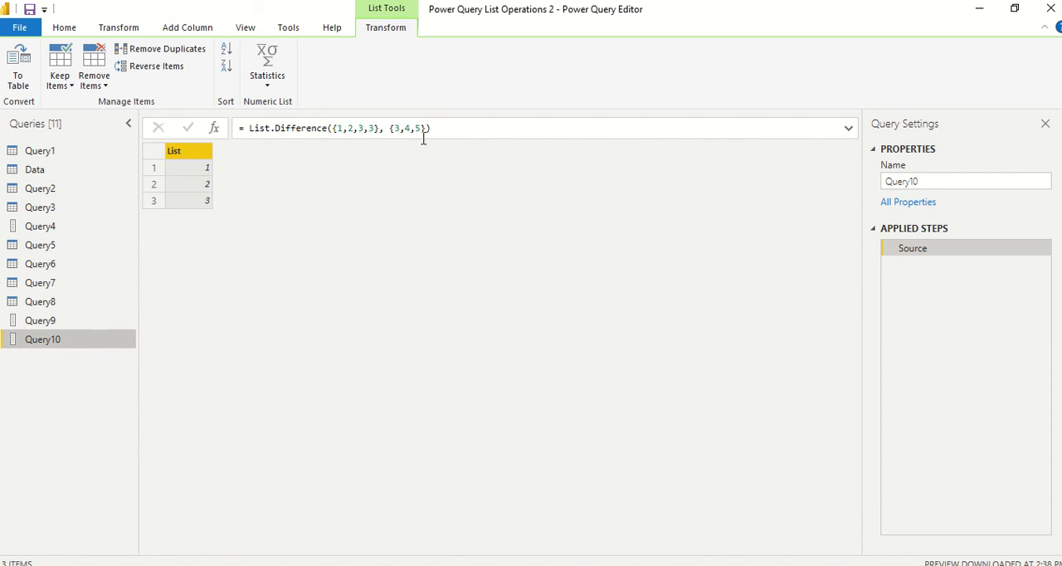
mouse_move(59, 345)
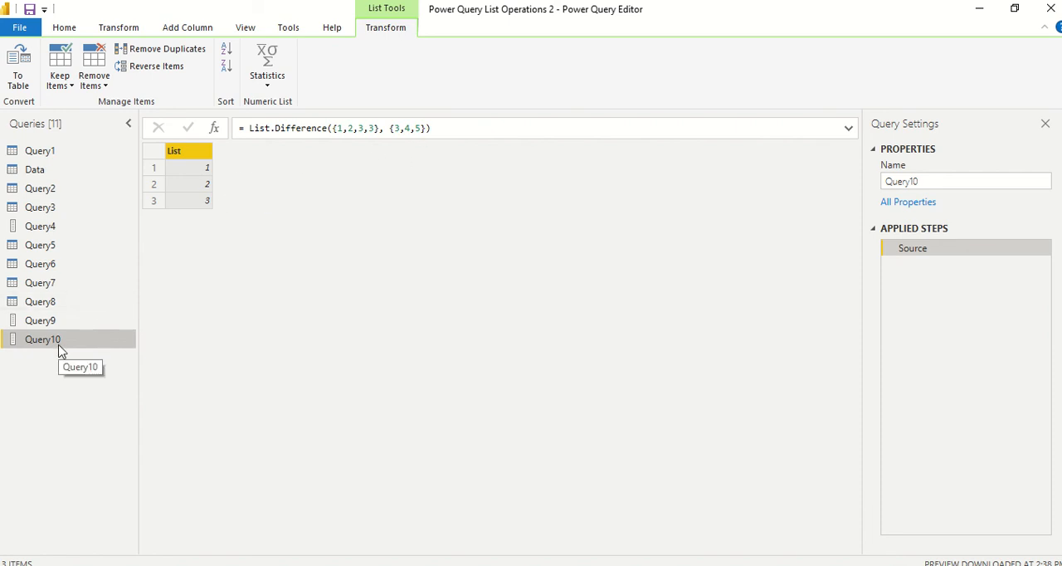
Wrap Query10's first list in List.Distinct() and apply, so the difference returns 1 and 2
right_click(43, 339)
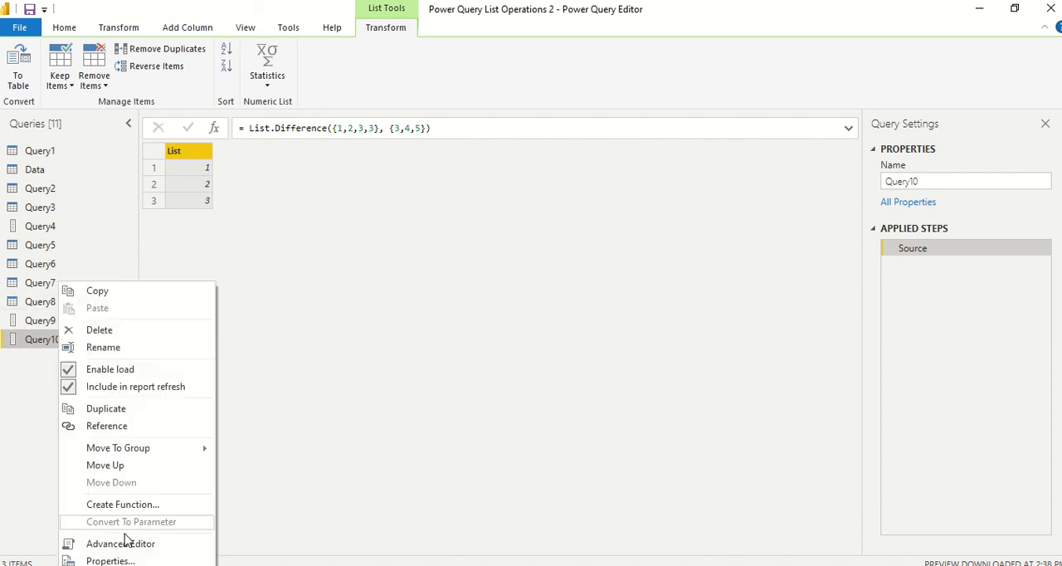
click(120, 545)
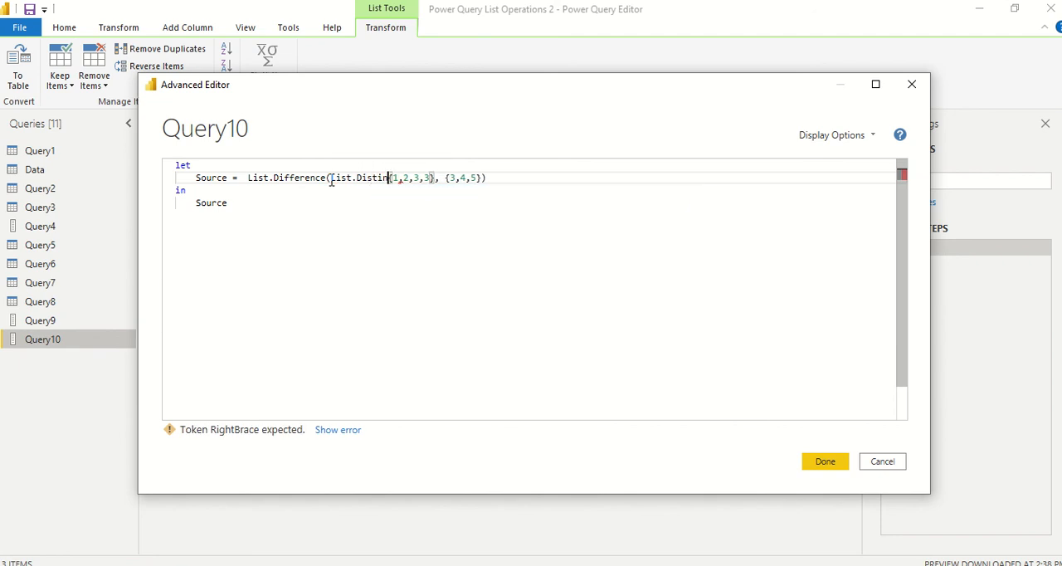
text(ct()
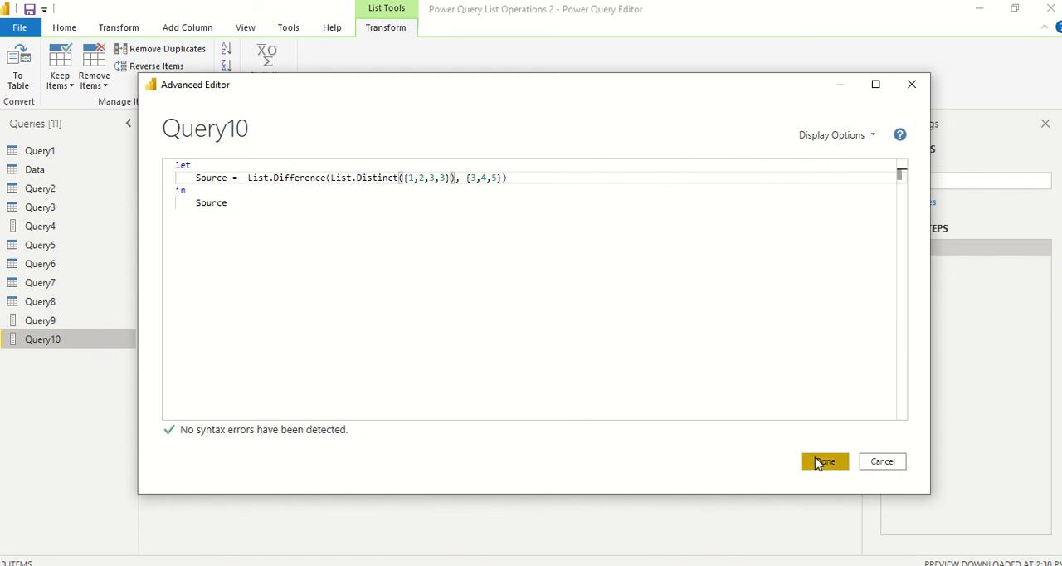
click(823, 461)
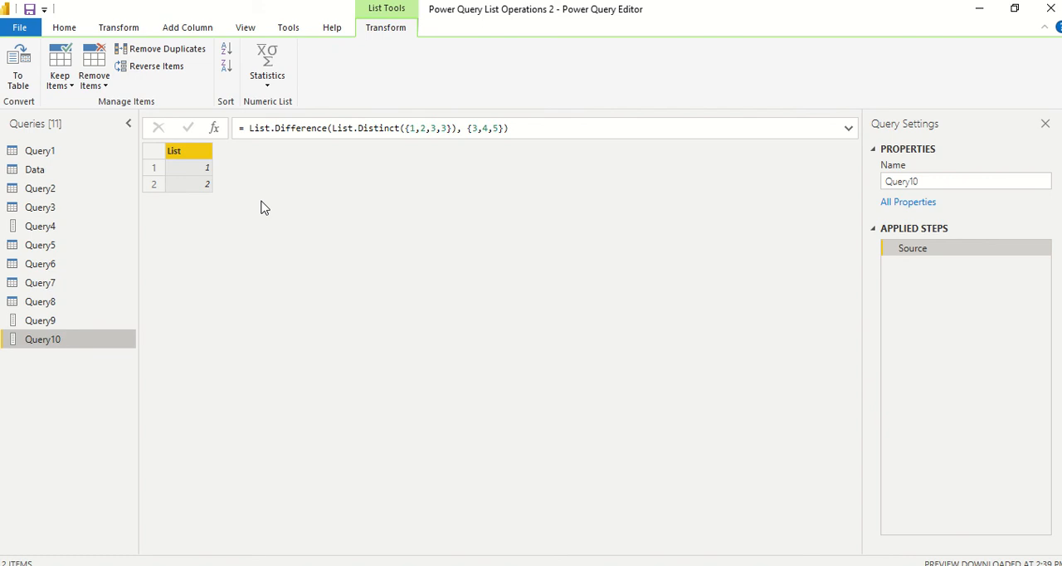
mouse_move(156, 66)
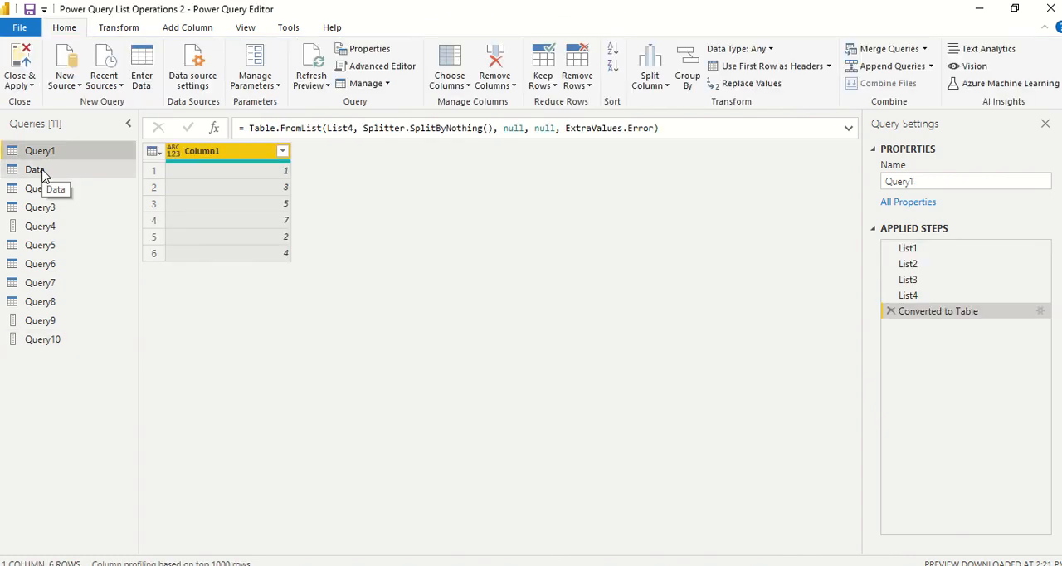
Enter a new table D1 whose Column1 holds A, B, B, C, D
click(35, 169)
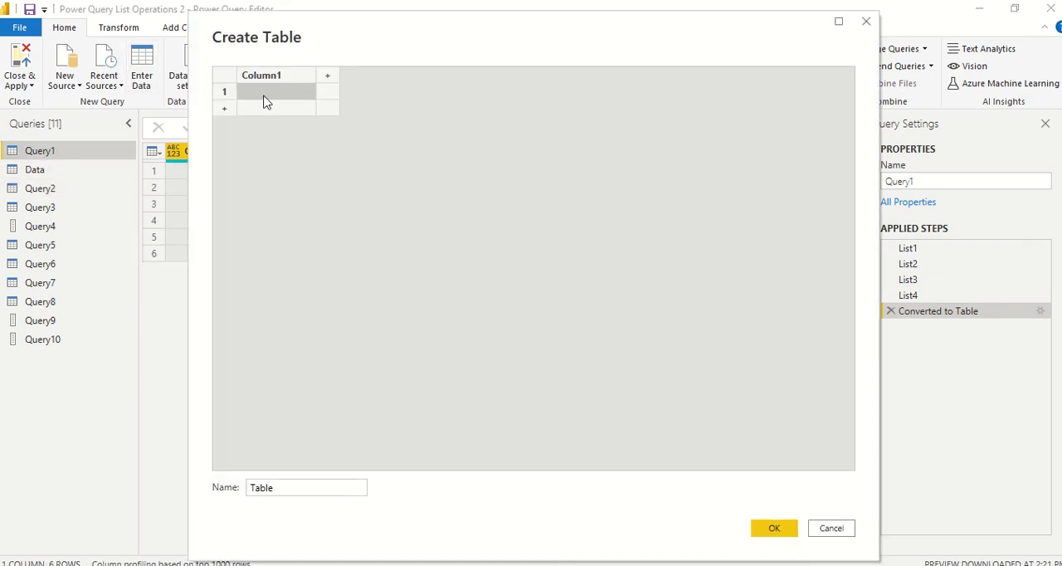
text(A)
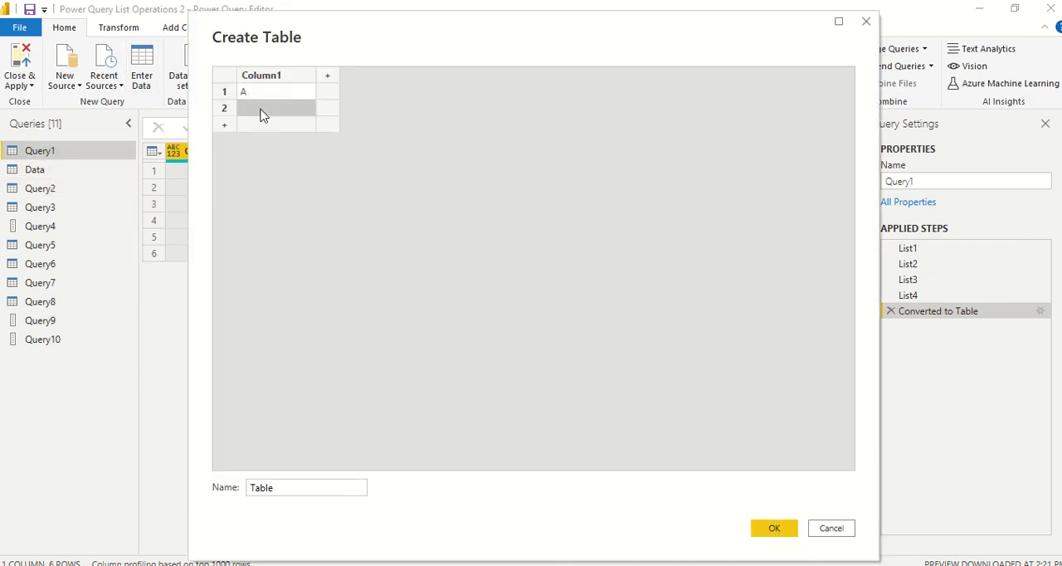
text(B)
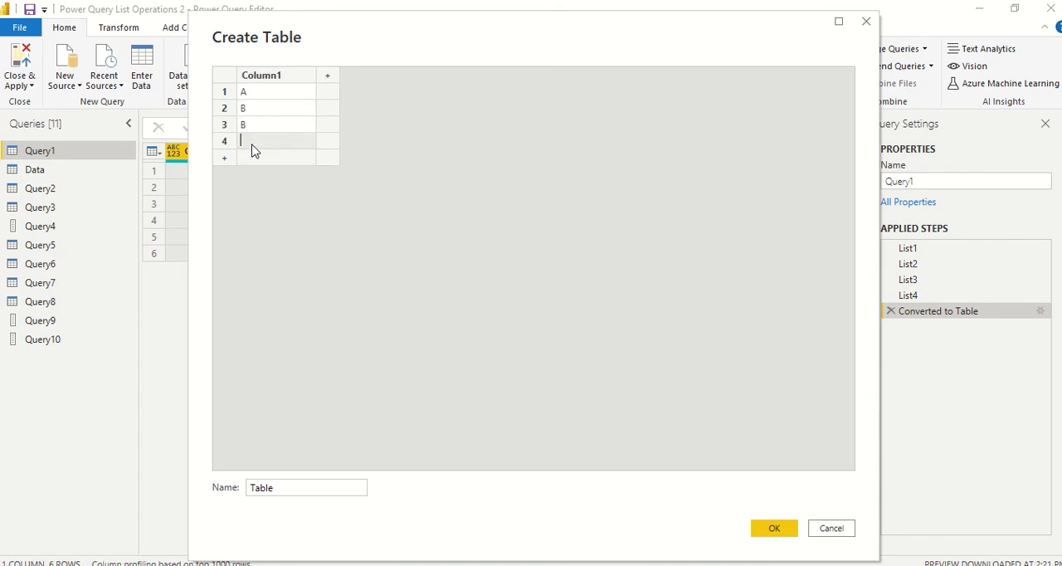
text(C)
click(307, 486)
text(D1)
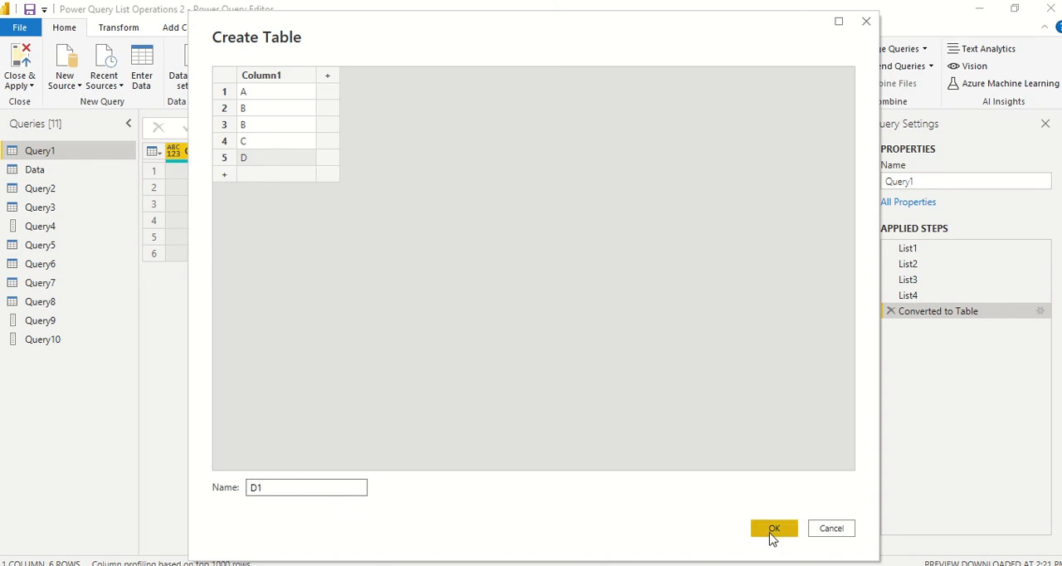
click(774, 528)
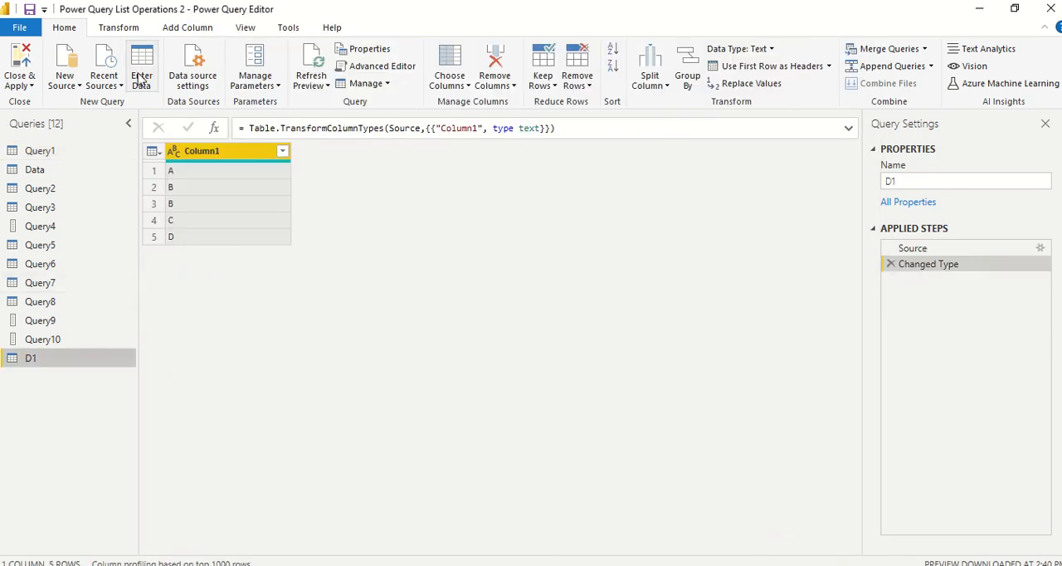
Enter a second table D2 whose Column1 holds C, D, E
click(143, 66)
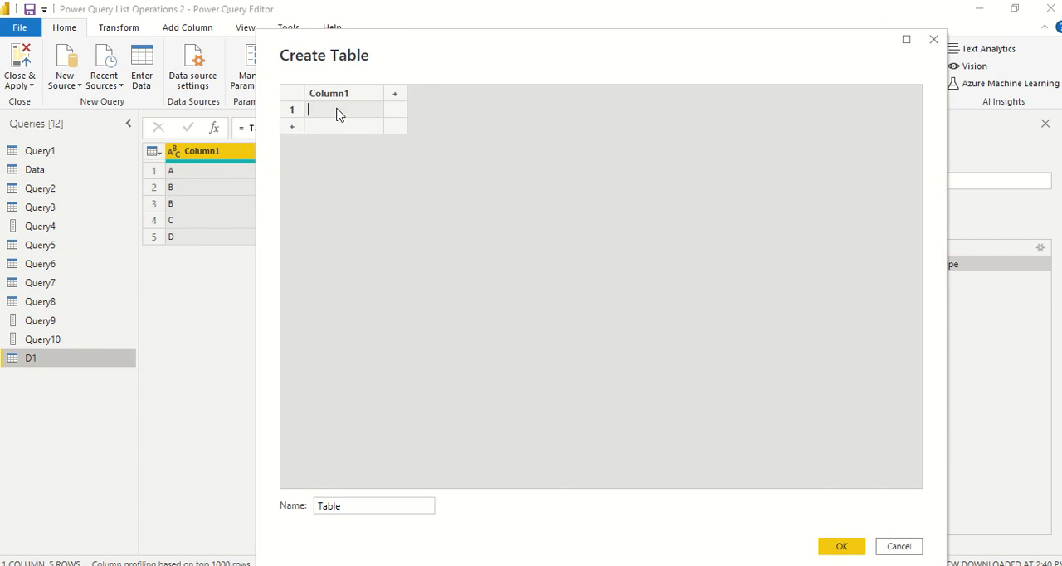
text(C)
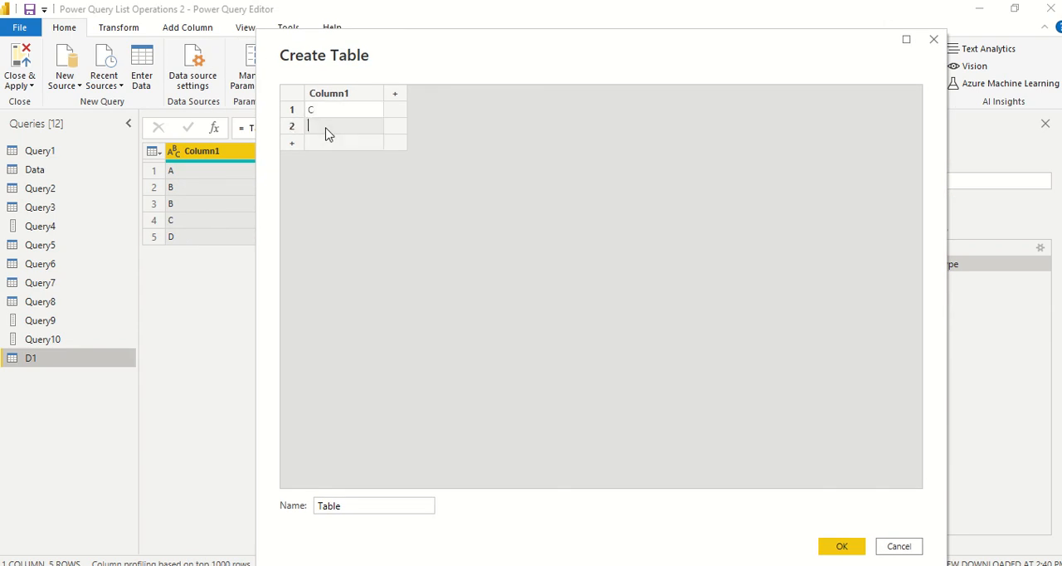
text(D)
text(E)
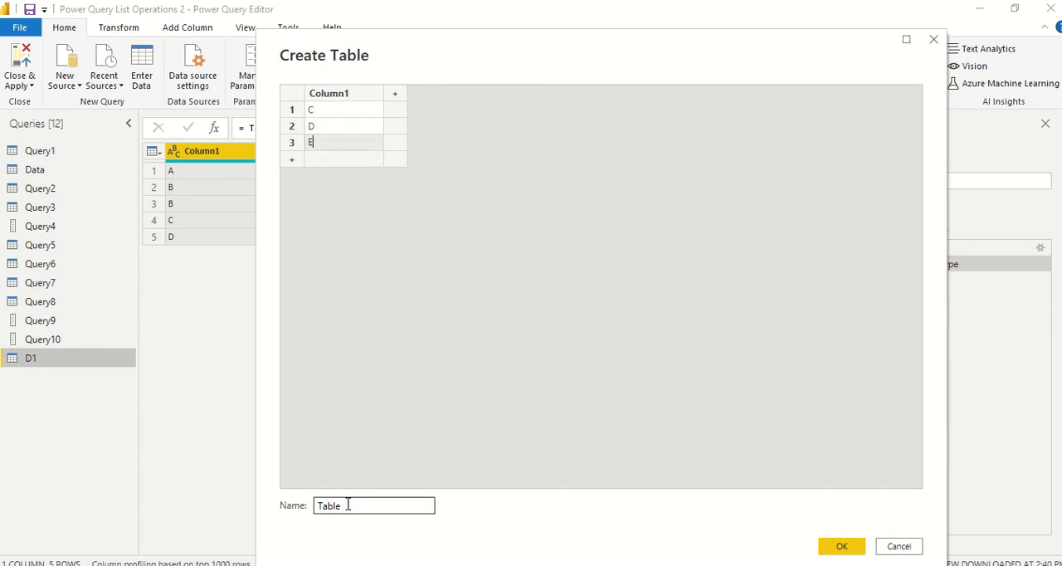
text(D2)
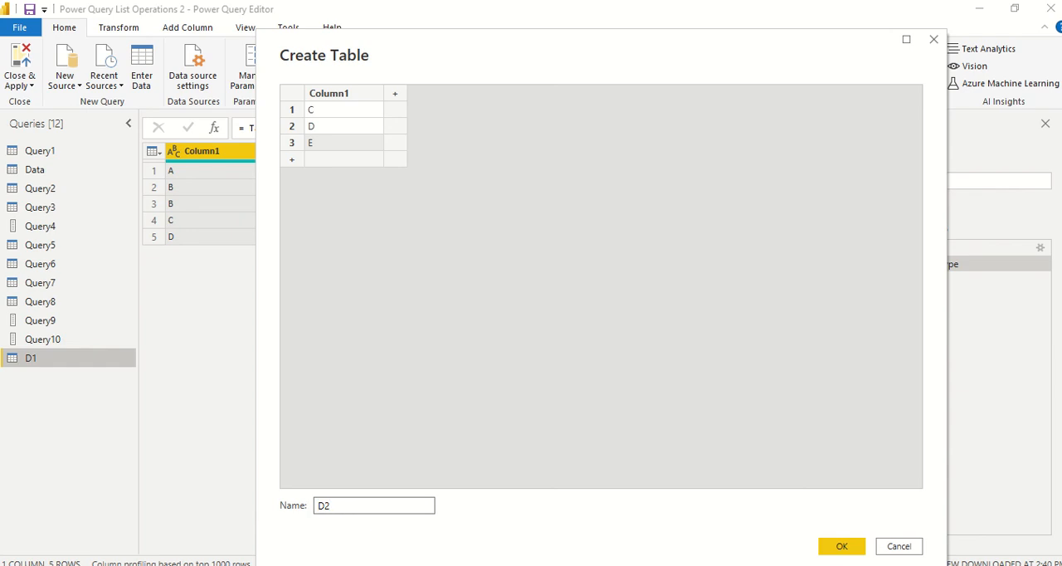
click(898, 546)
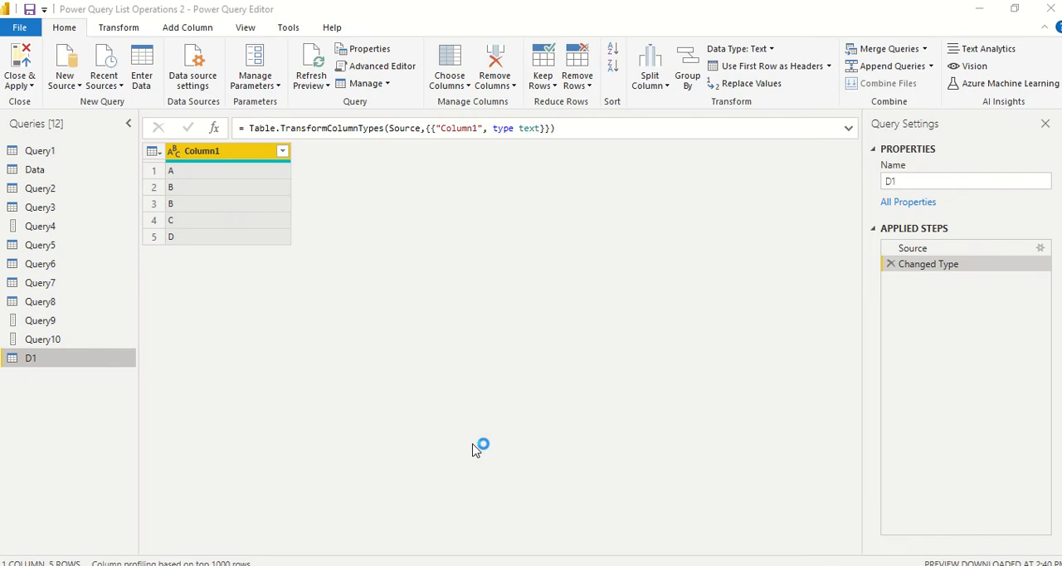
Preview D2, then D1, then D2 again in the Queries pane
click(30, 375)
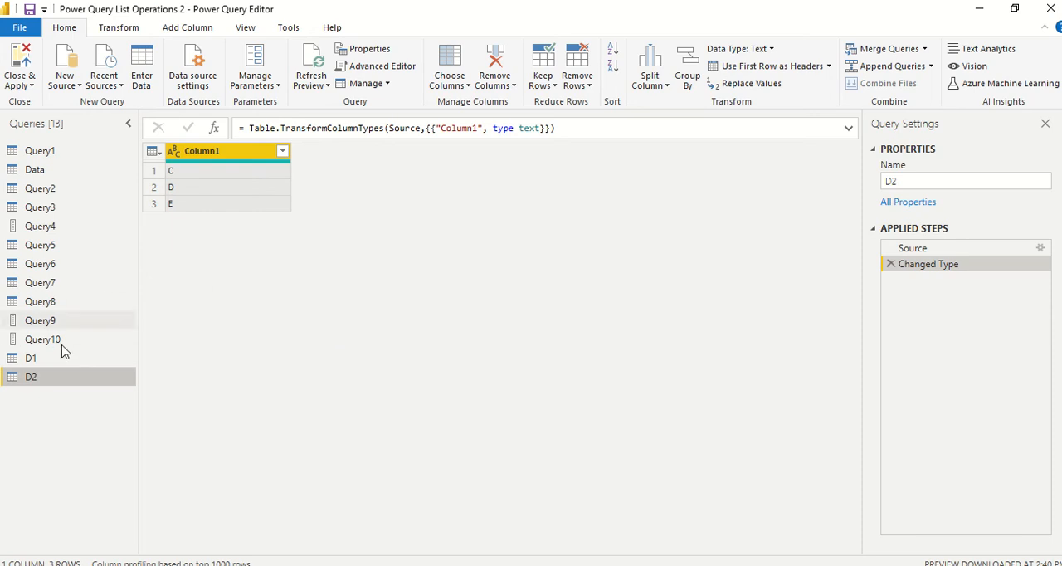
click(30, 358)
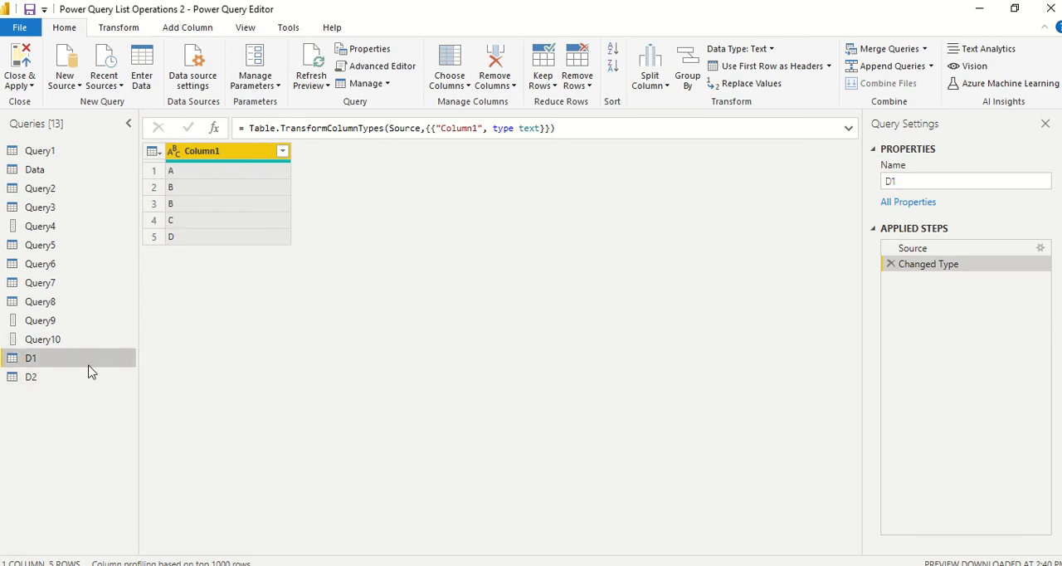
mouse_move(58, 372)
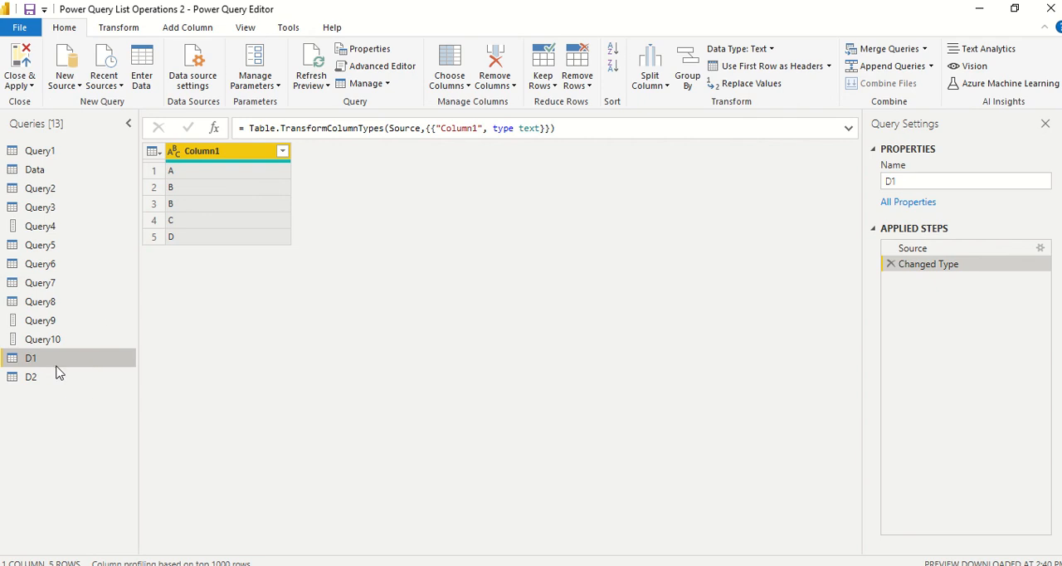
click(32, 377)
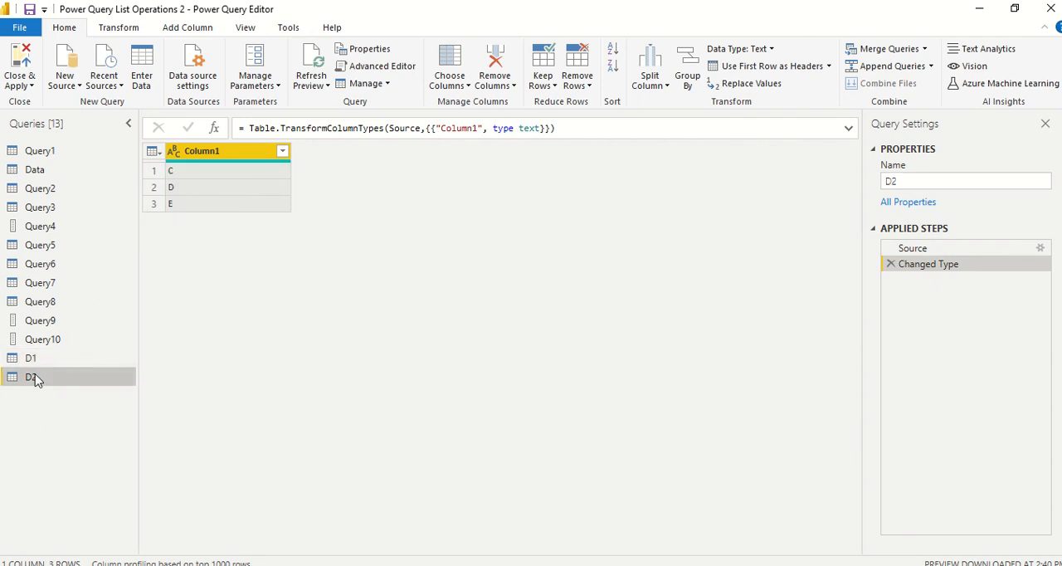
Edit D2's entered data to add a fourth row B, giving C, D, E, B
right_click(30, 377)
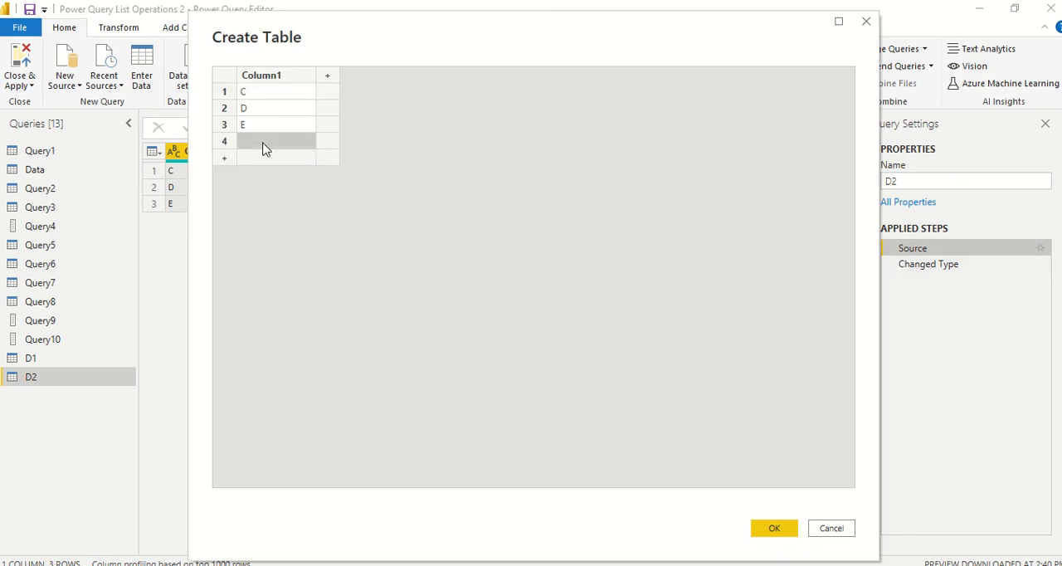
text(a)
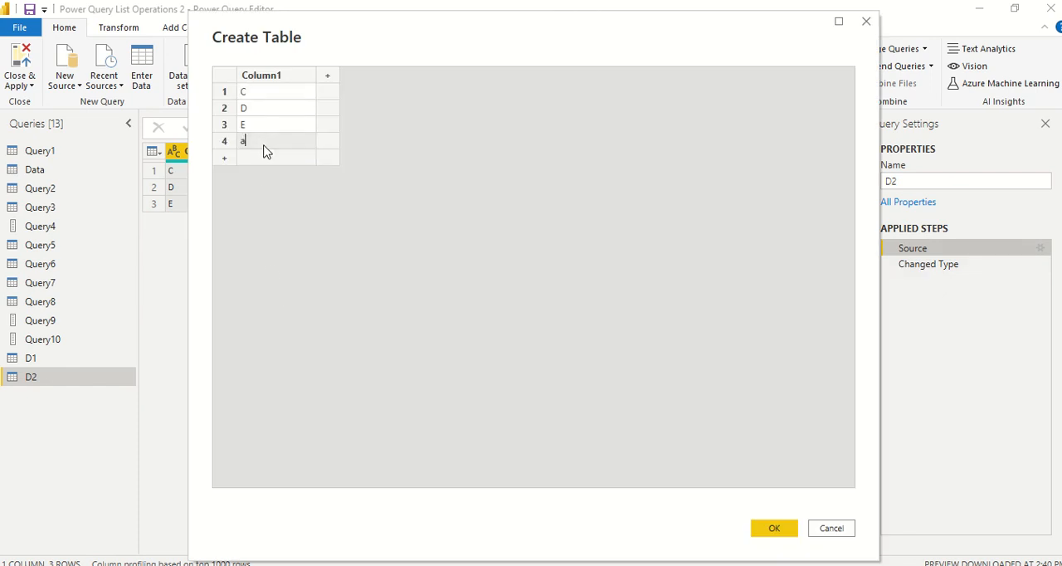
text(B)
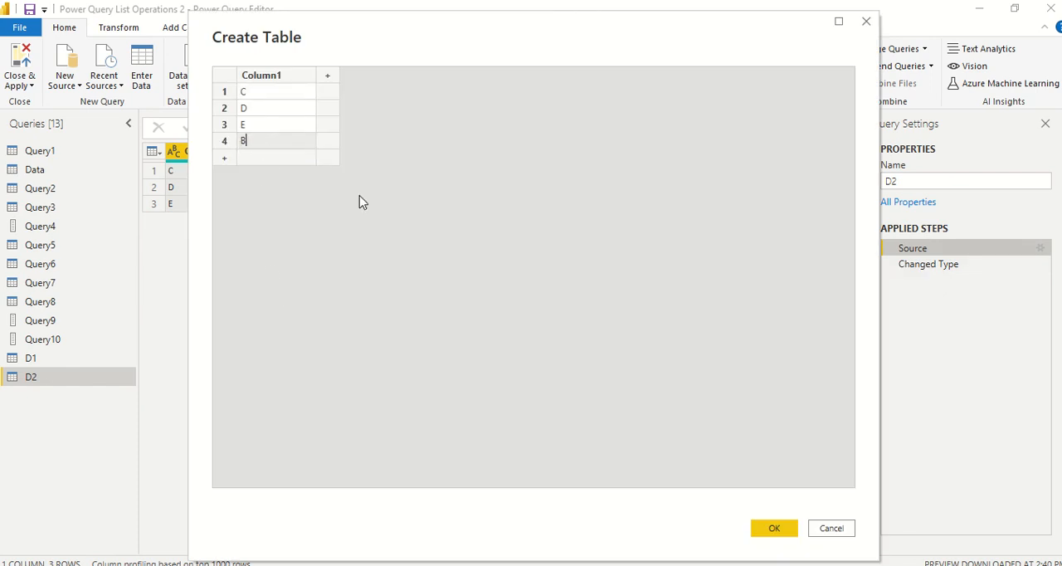
click(773, 528)
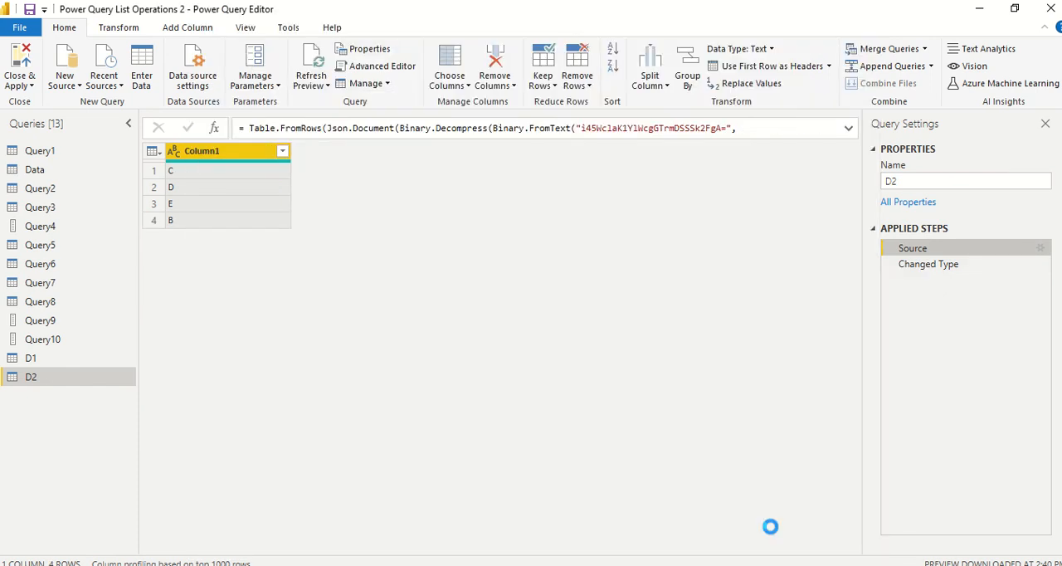
Review D1 and D2 previews, ending back on D1's column
click(30, 358)
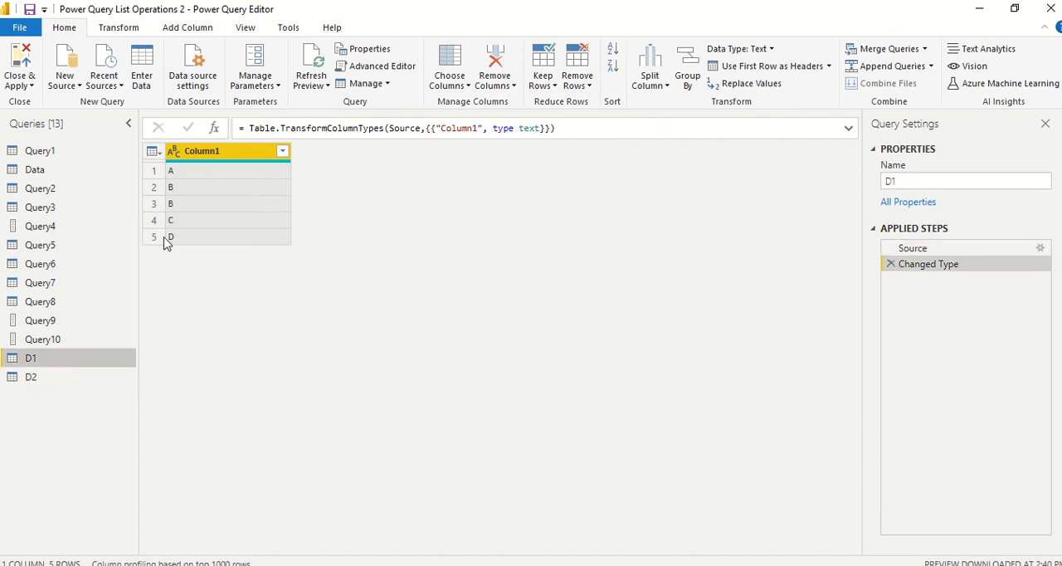
click(30, 375)
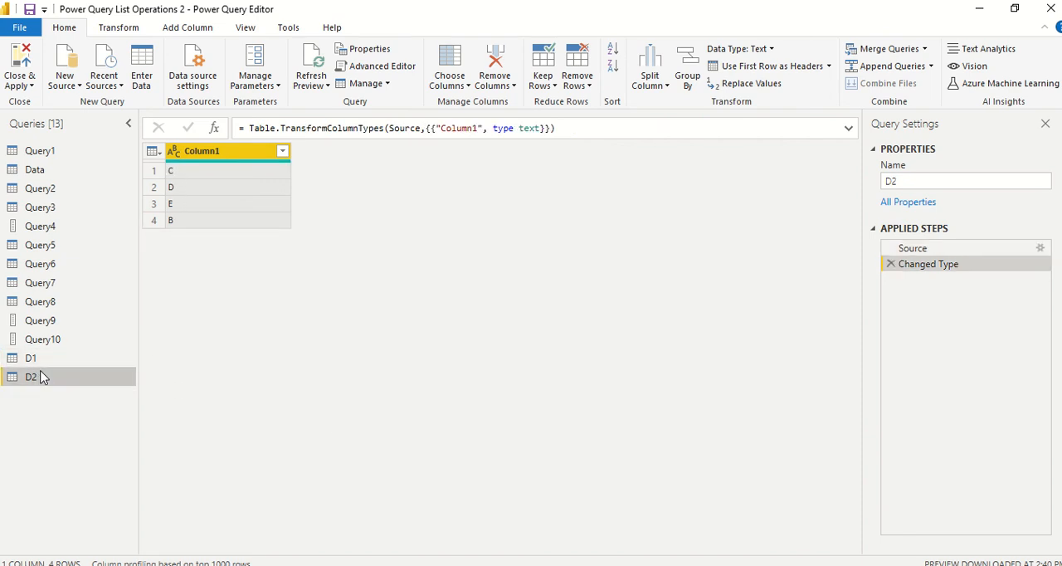
click(30, 359)
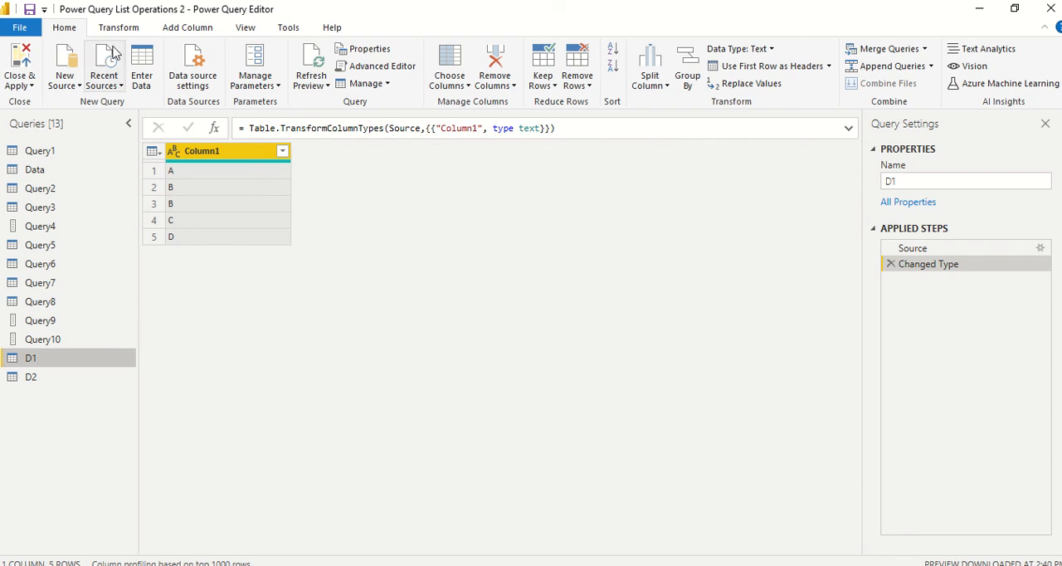
Create blank Query11 and select its empty Source value in the Advanced Editor
click(63, 66)
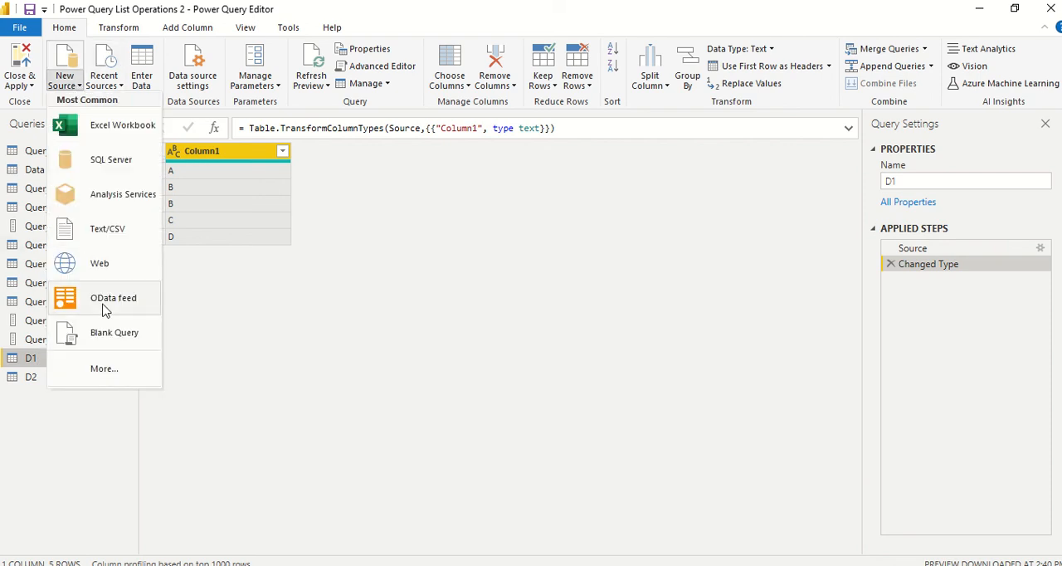
click(112, 332)
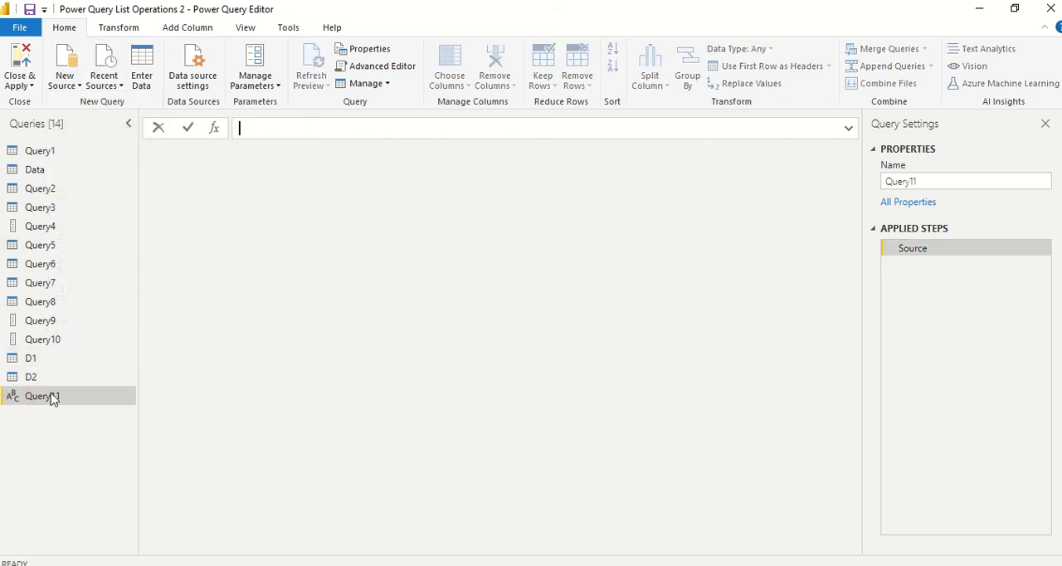
click(382, 67)
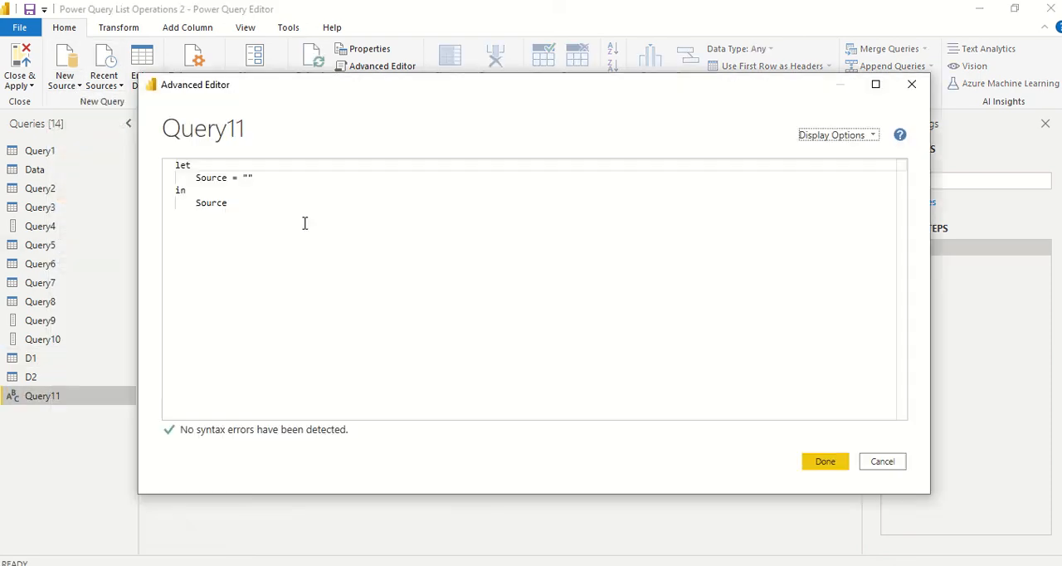
double_click(246, 178)
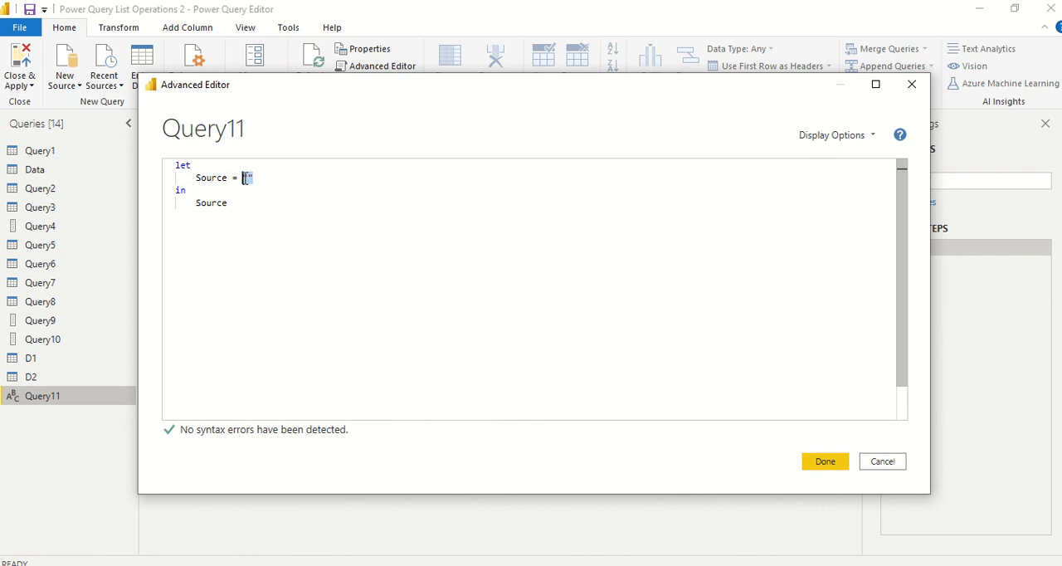
Enter Source = List.Difference(D1[Column1], D2[Column1]), fixing a mistyped function name
text(i)
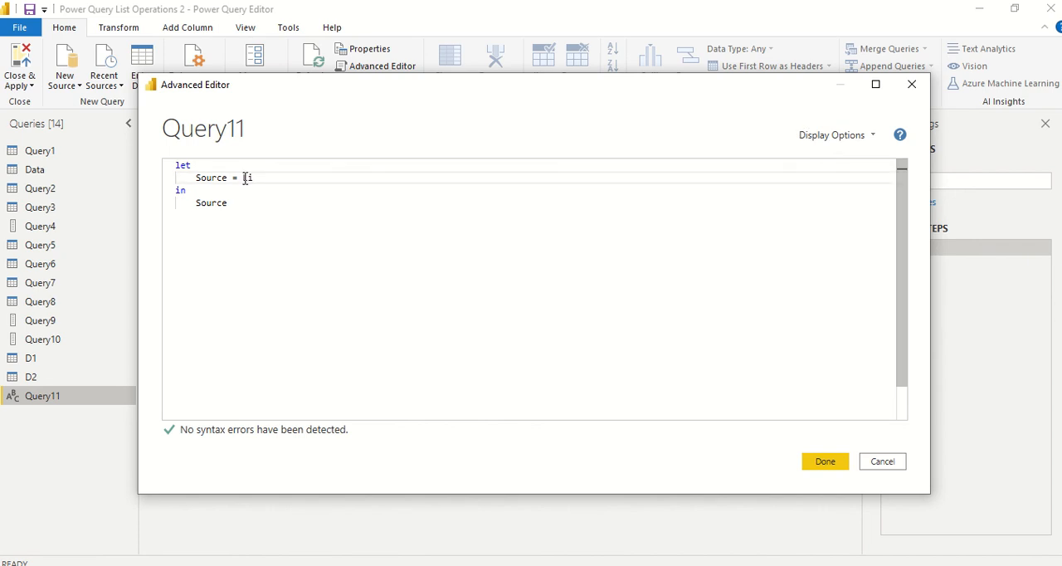
text(list.D)
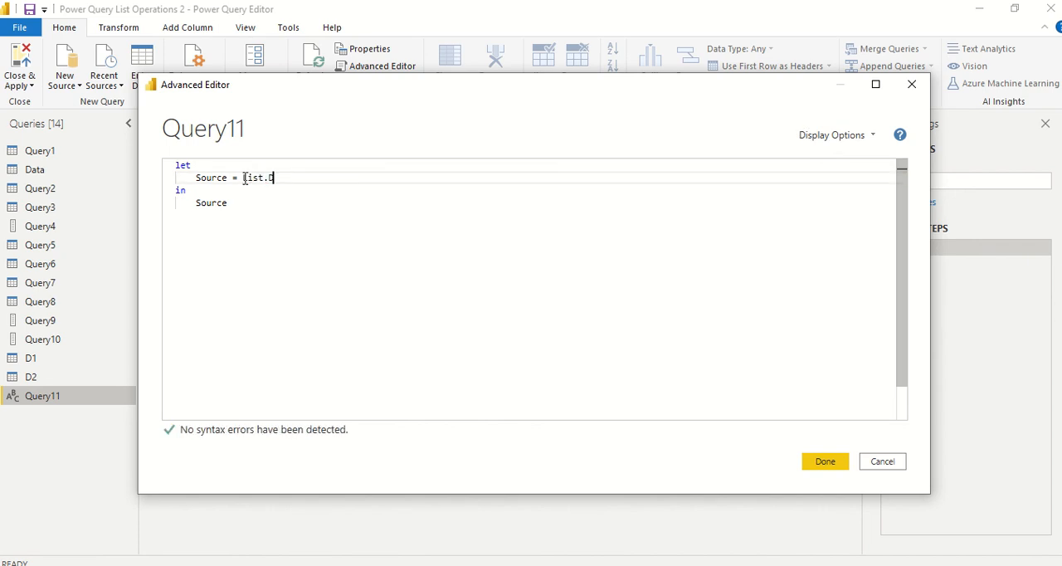
key(BackSpace)
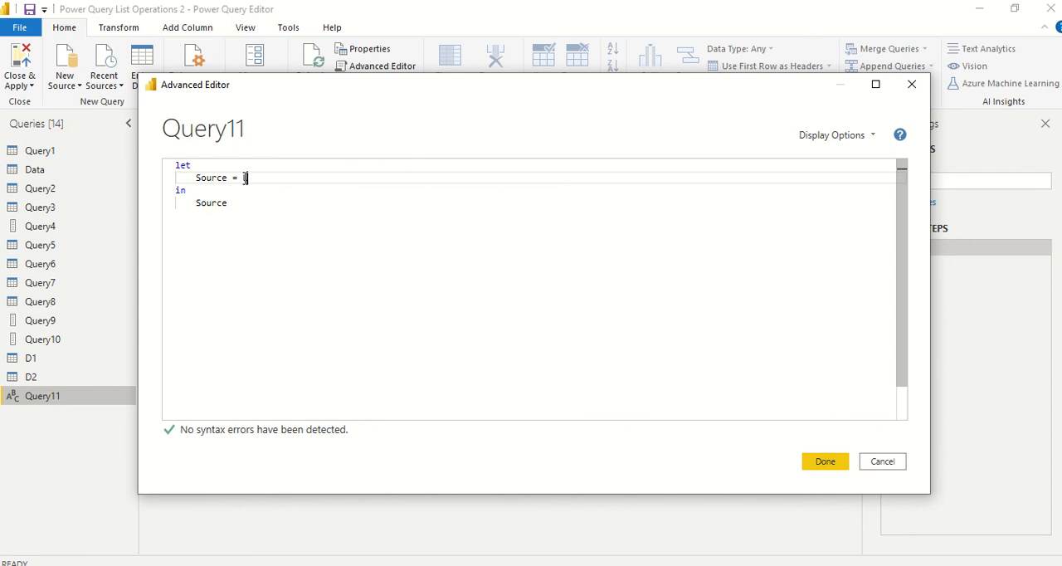
text(List)
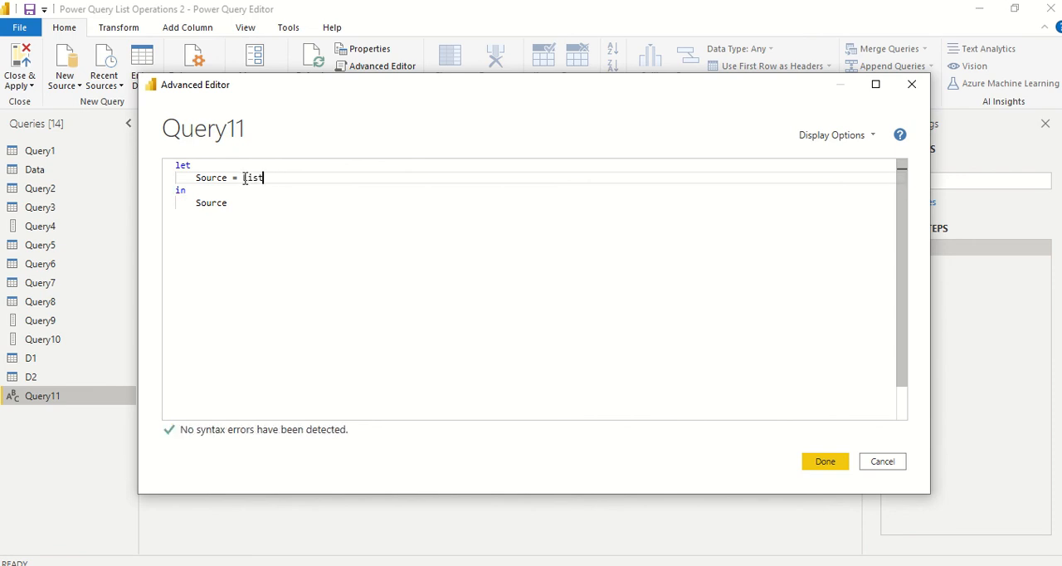
text(.Diff)
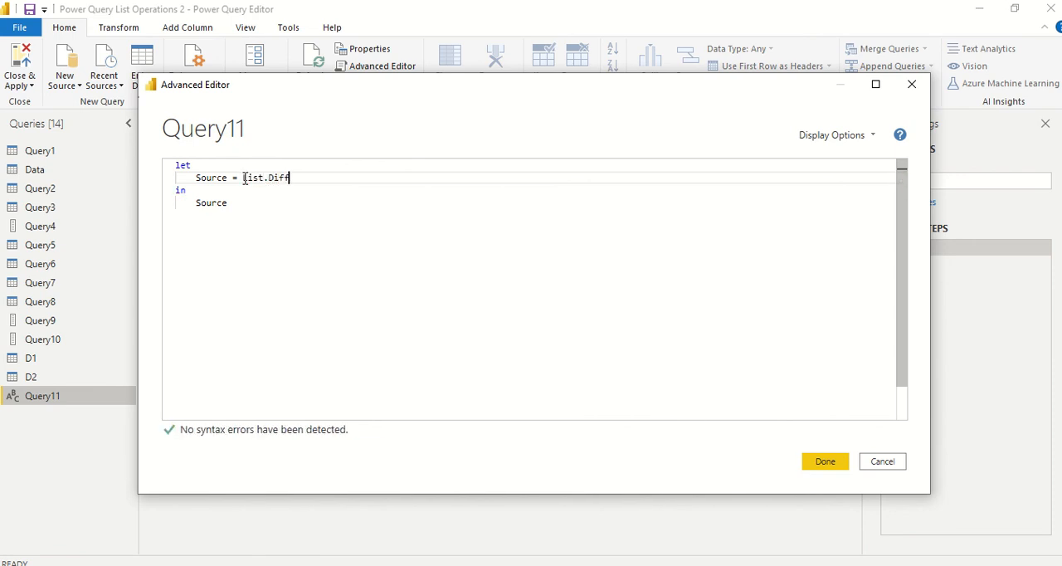
text(erence())
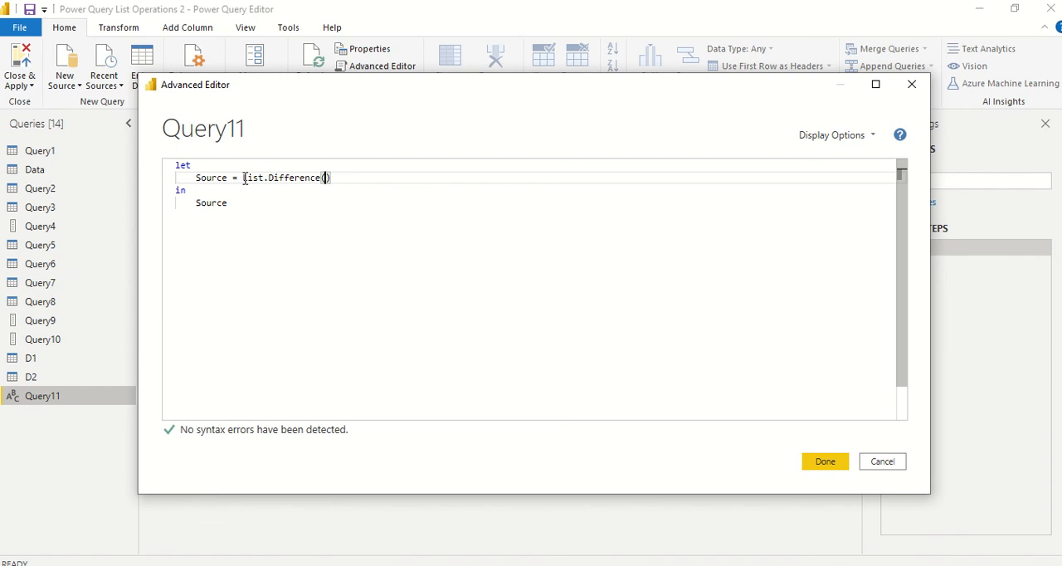
text(d1)
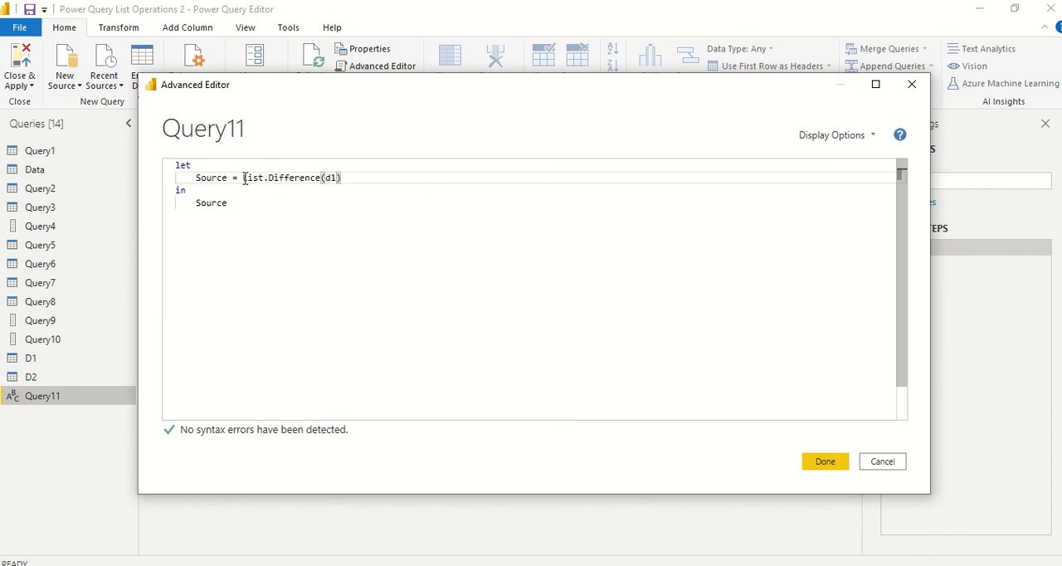
text(D1)
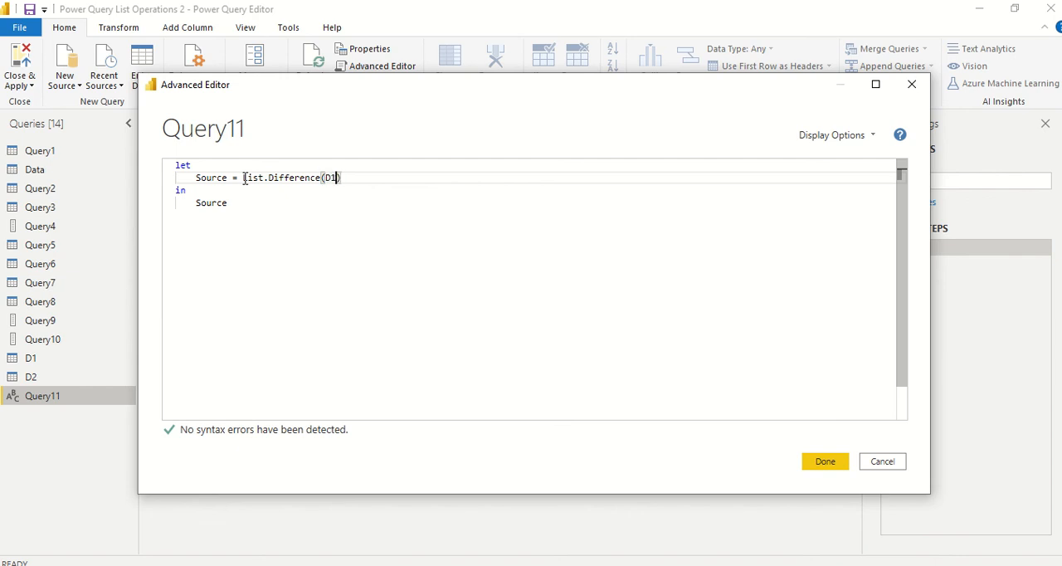
text([Column1])
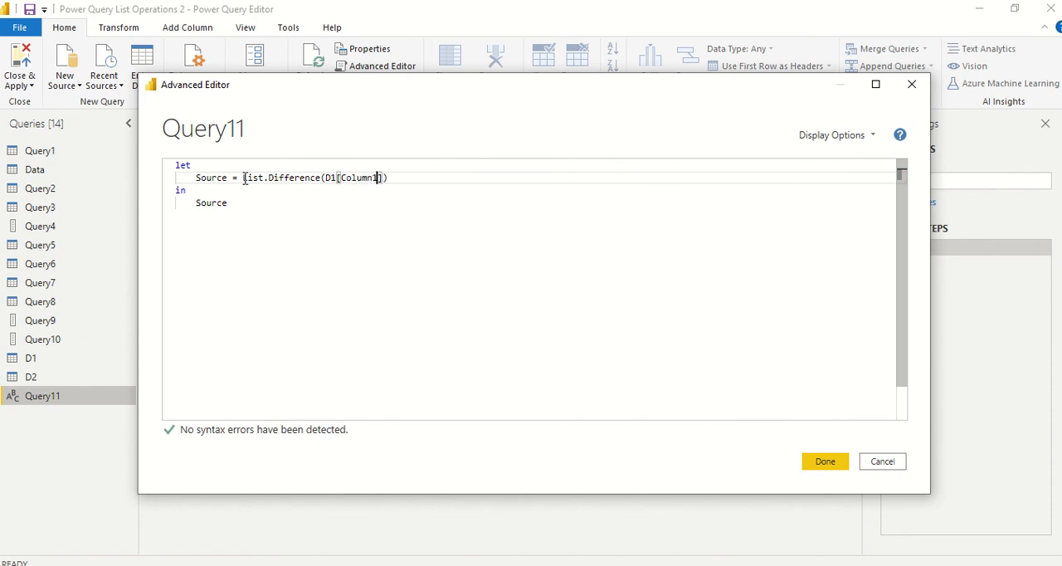
text(,)
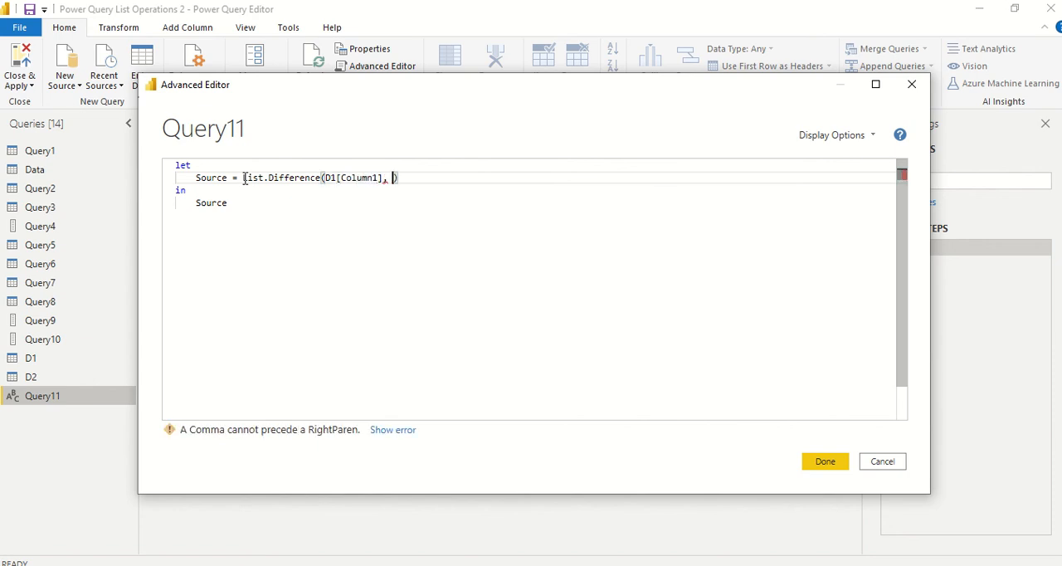
text(D2[Column1)
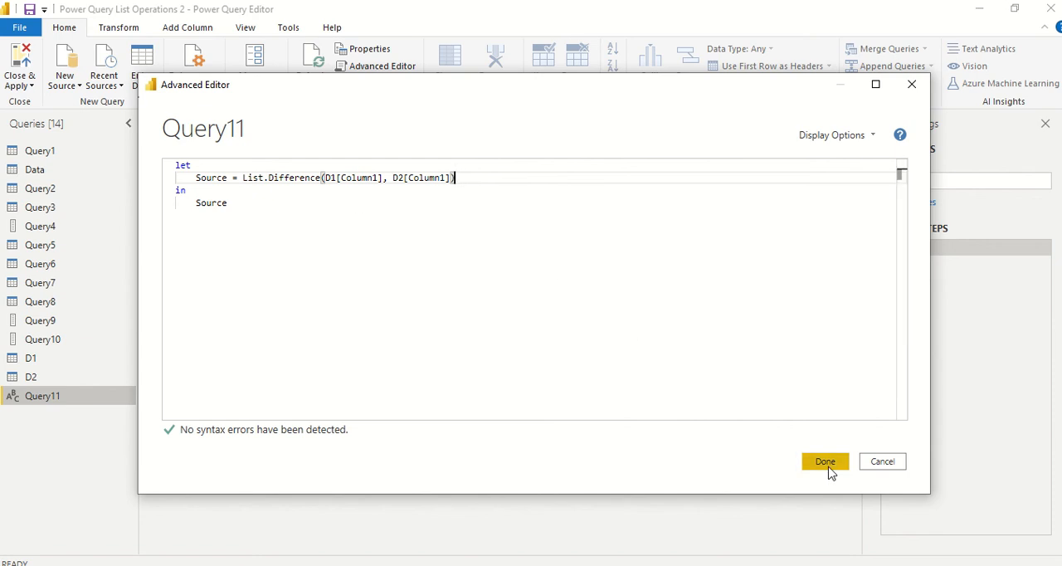
Confirm the Advanced Editor so Query11 returns the list A, B, then bring up Query11's options
click(823, 462)
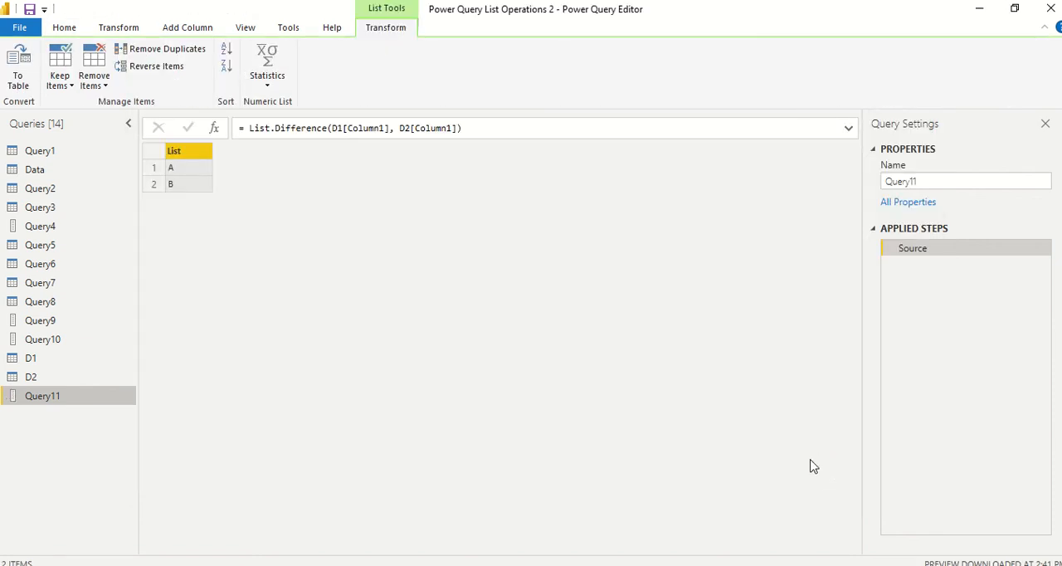
mouse_move(236, 235)
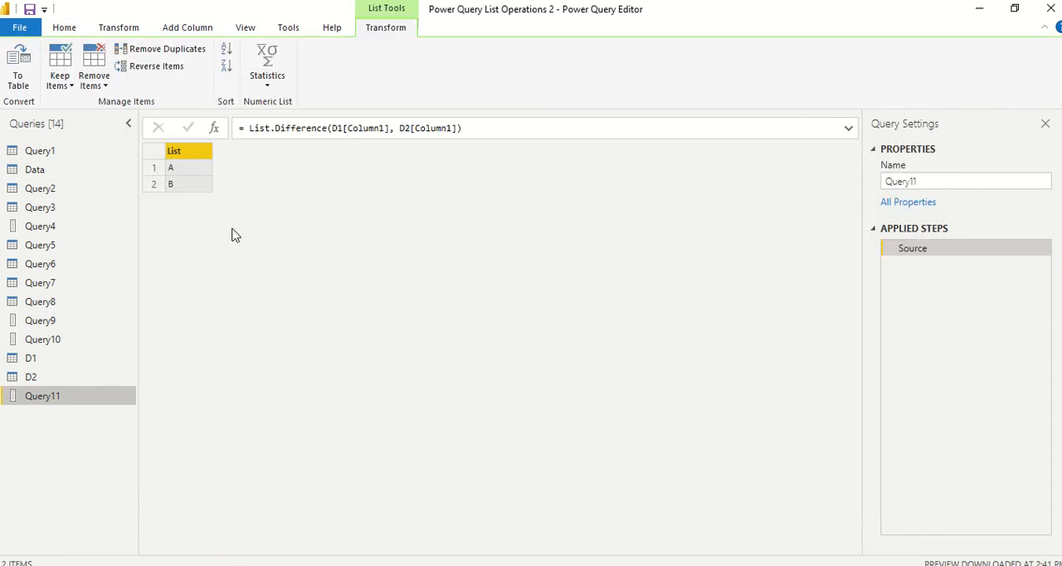
mouse_move(341, 134)
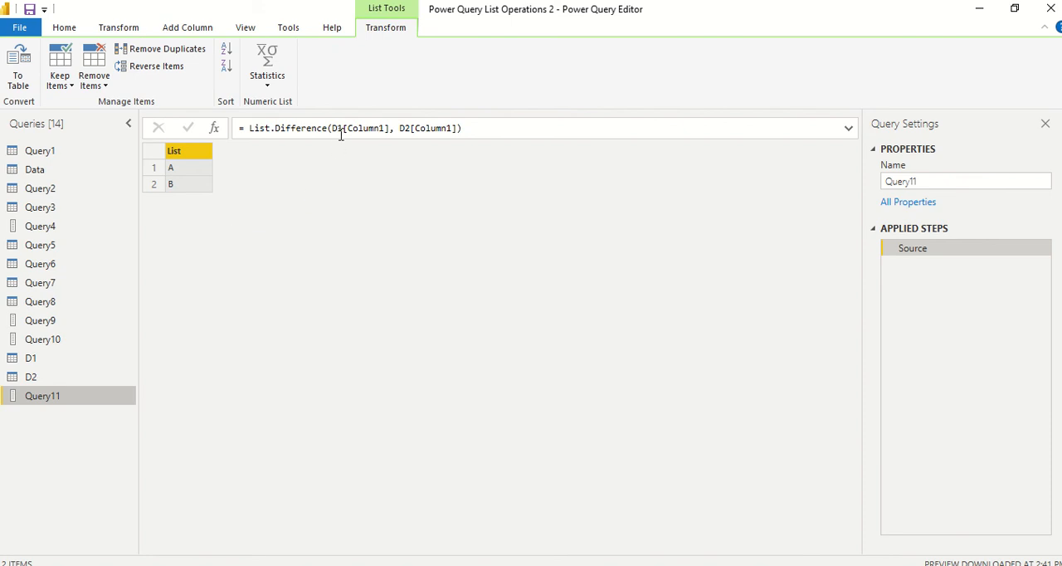
mouse_move(176, 219)
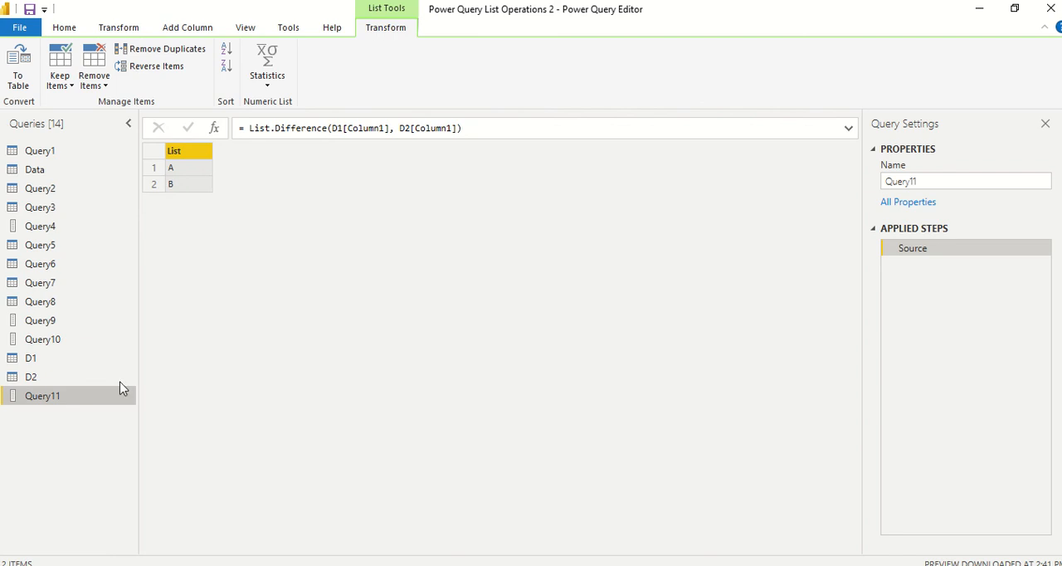
right_click(43, 395)
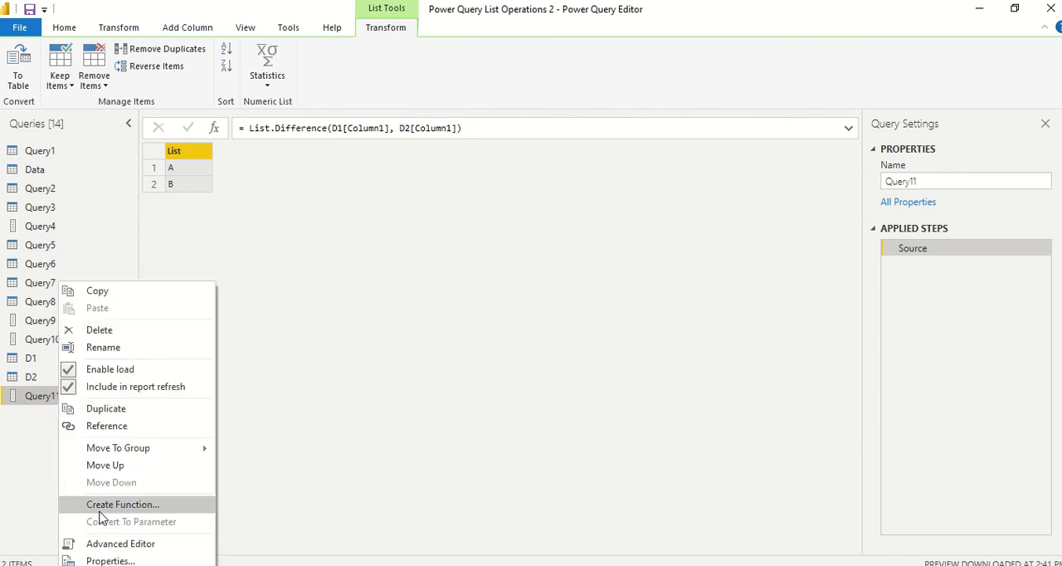
Wrap D1[Column1] in List.Distinct( ) in the Advanced Editor so Query11 returns only A
click(119, 545)
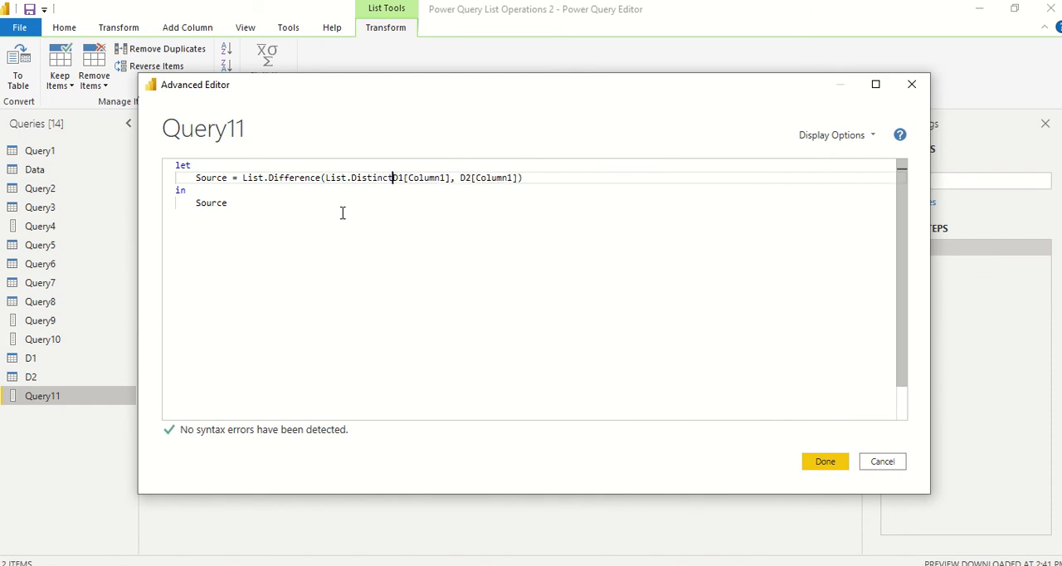
text(()
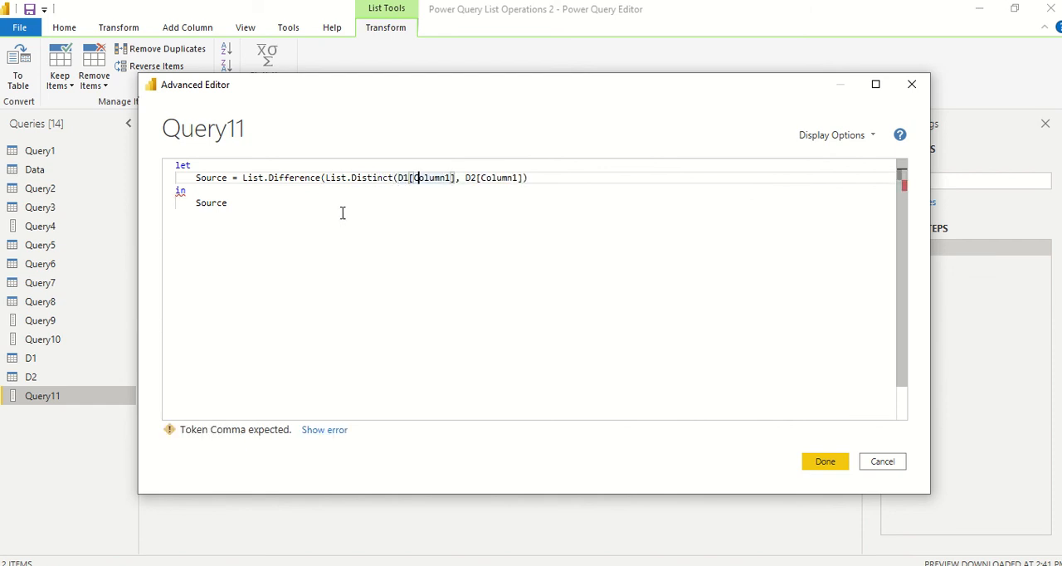
text())
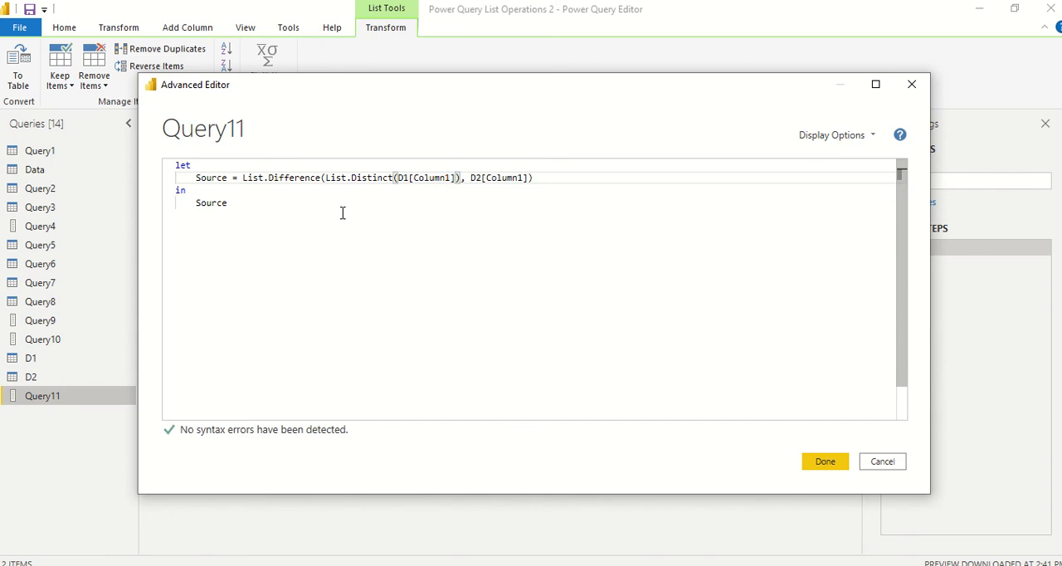
click(823, 461)
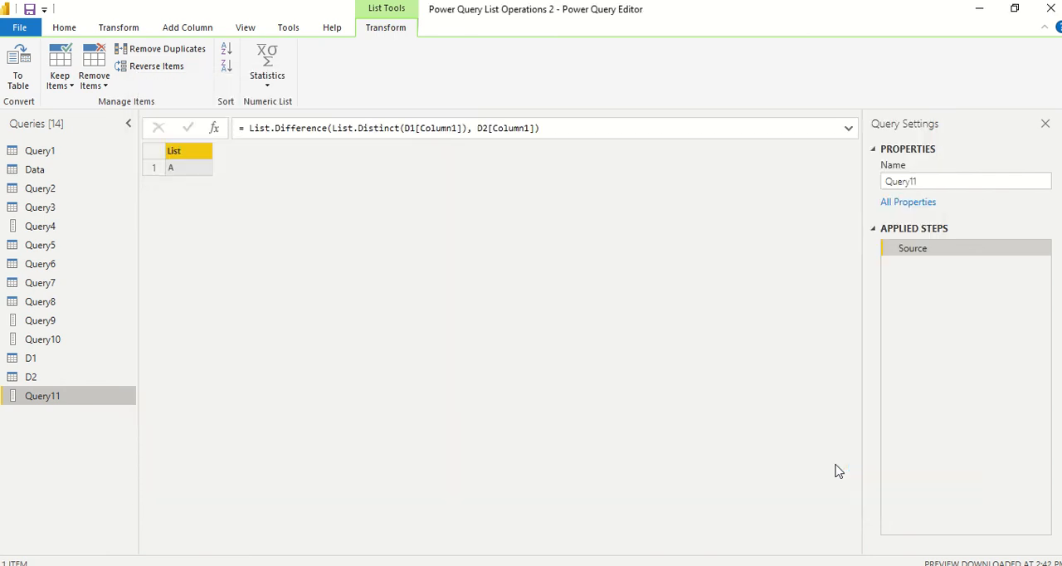
mouse_move(423, 404)
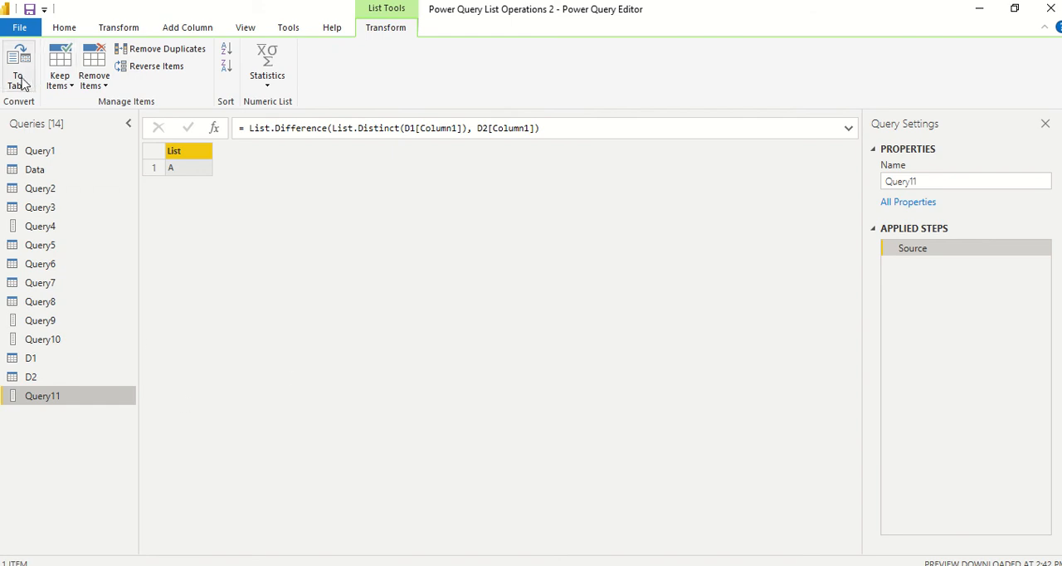
mouse_move(19, 67)
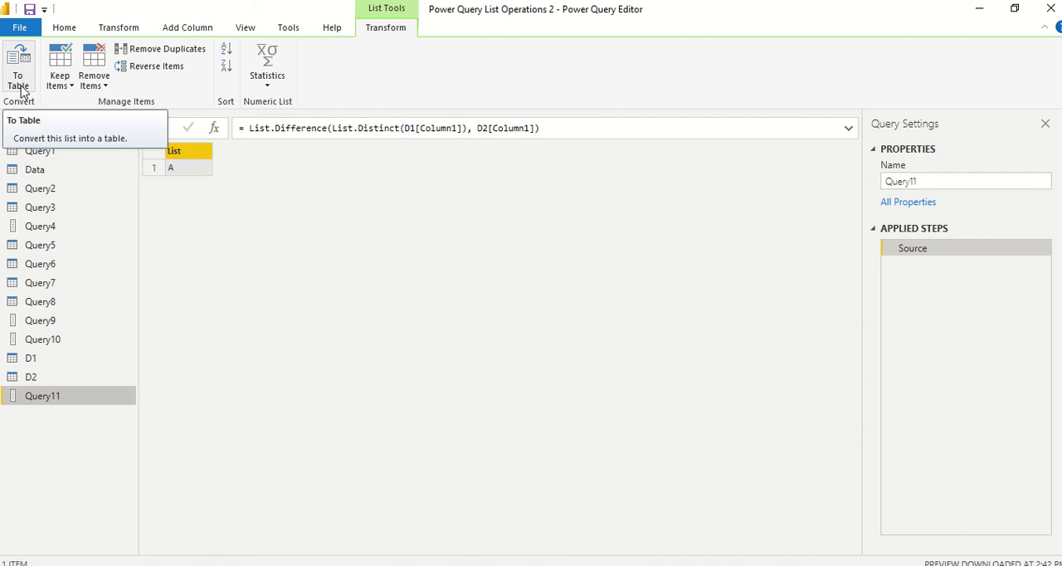